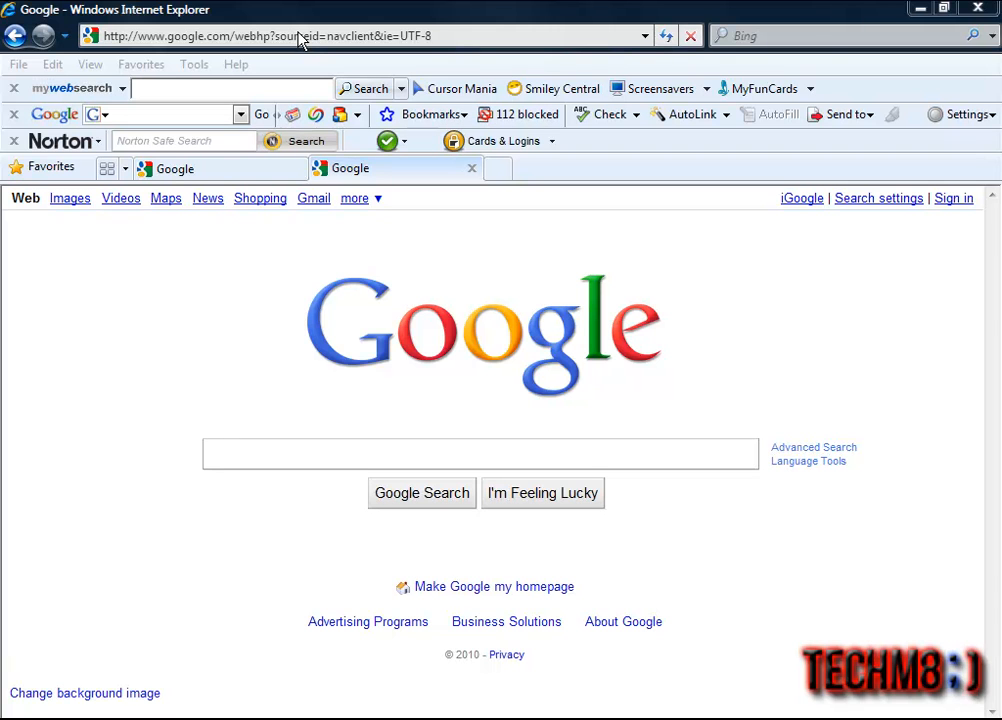
- Go to freestreamhosting.org and open the Server 4 (s4.myradiostream.com) account login page
type("fr")
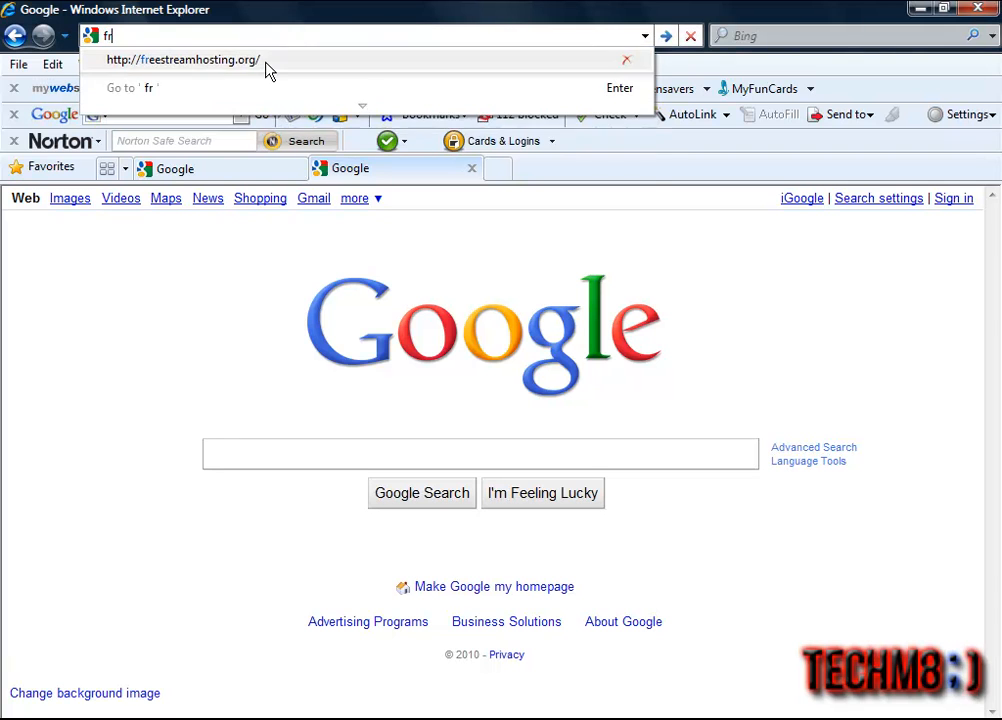
left_click(180, 60)
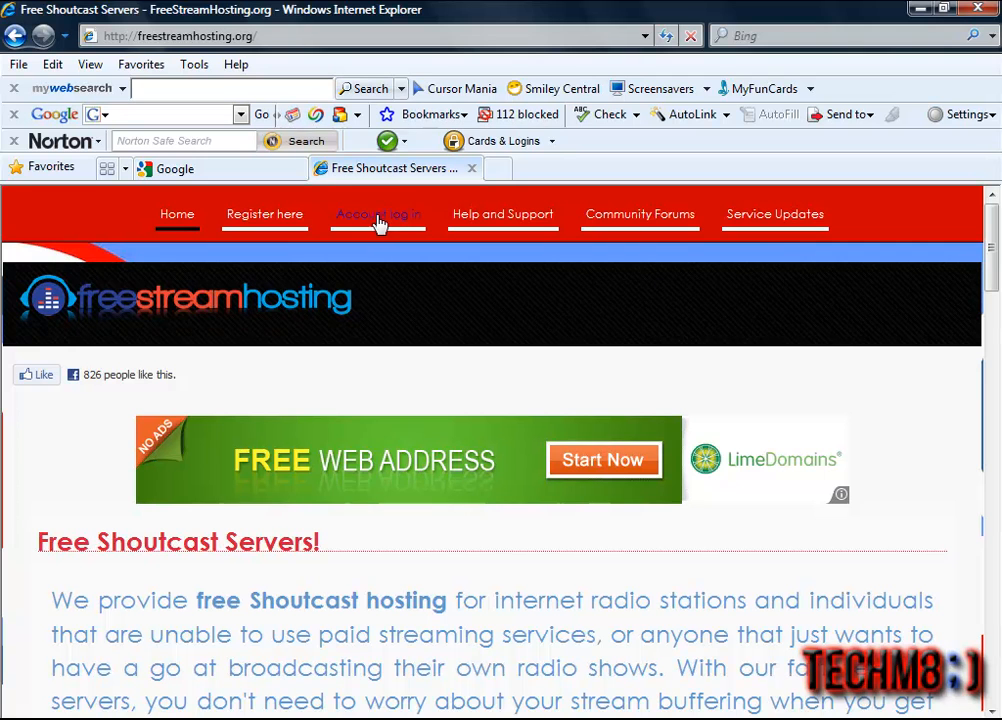
left_click(378, 214)
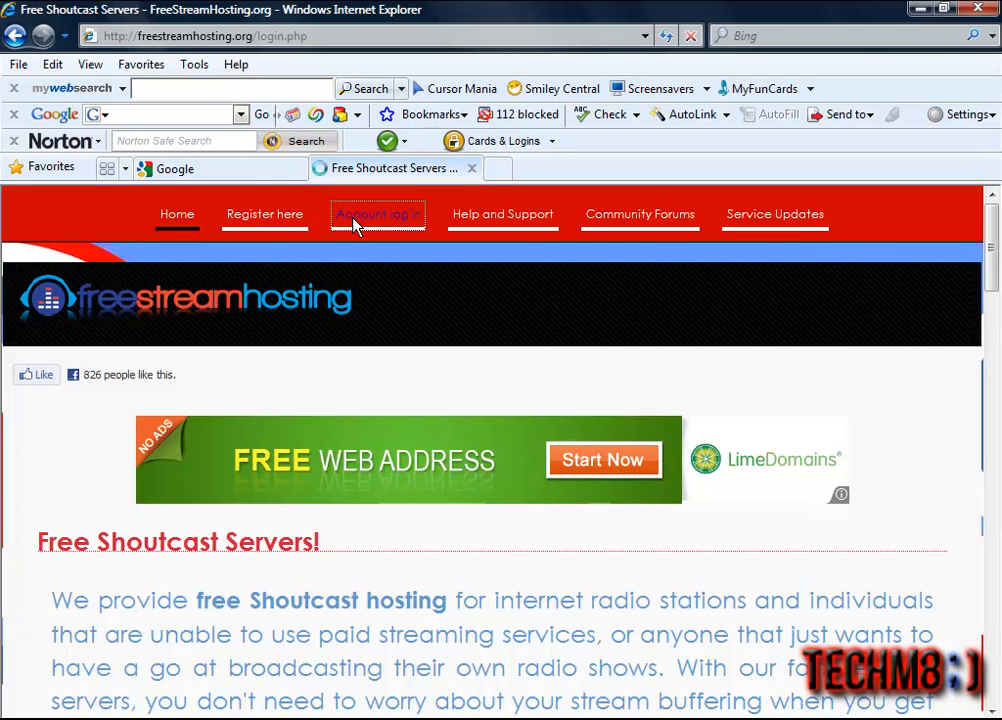
left_click(377, 214)
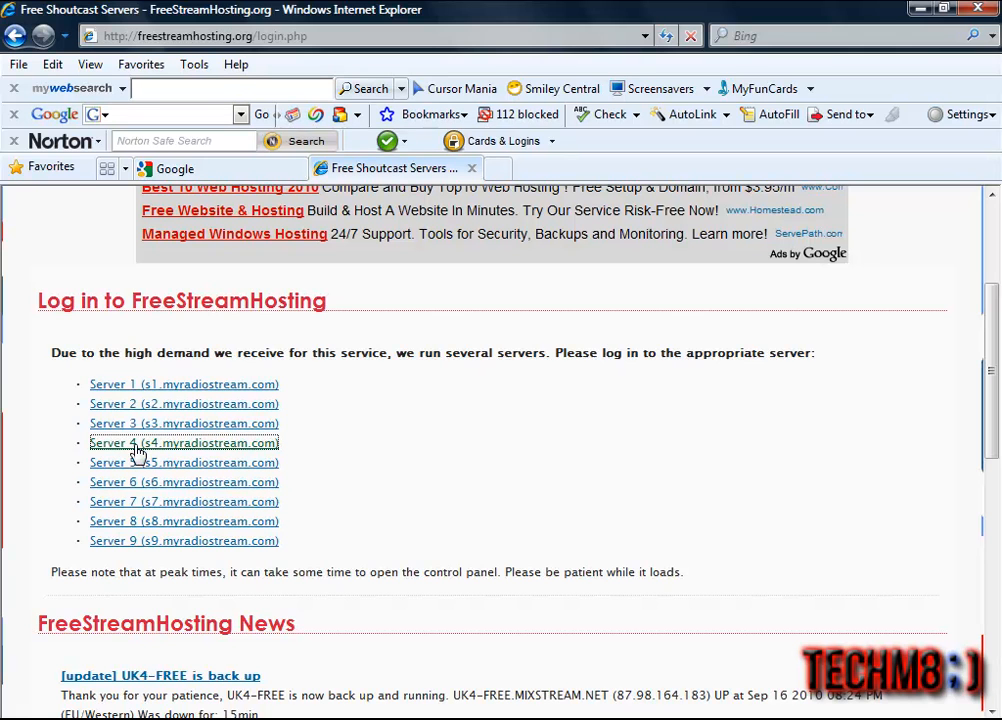
left_click(184, 443)
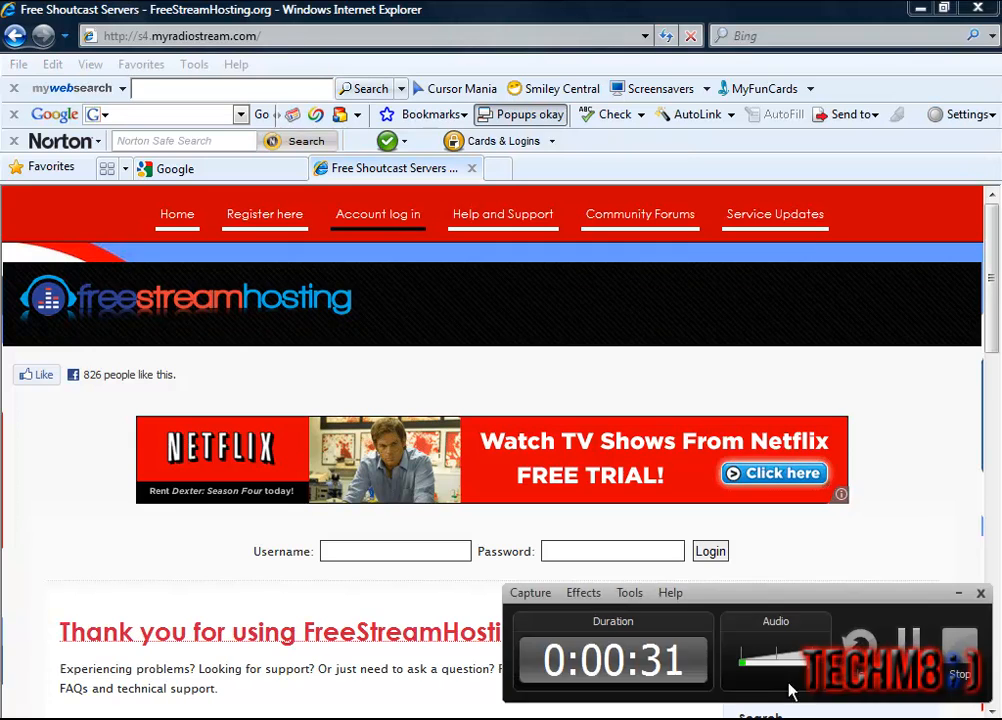
- Log in to the control panel and review the stream's tune-in links and scripts page
left_click(710, 551)
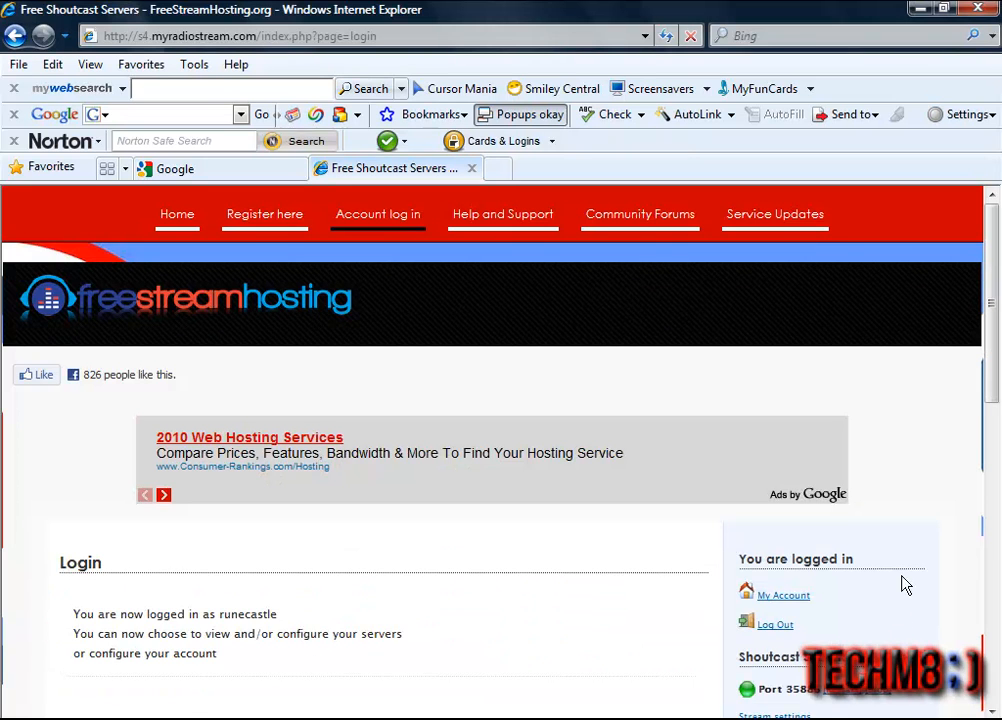
scroll("down", 3)
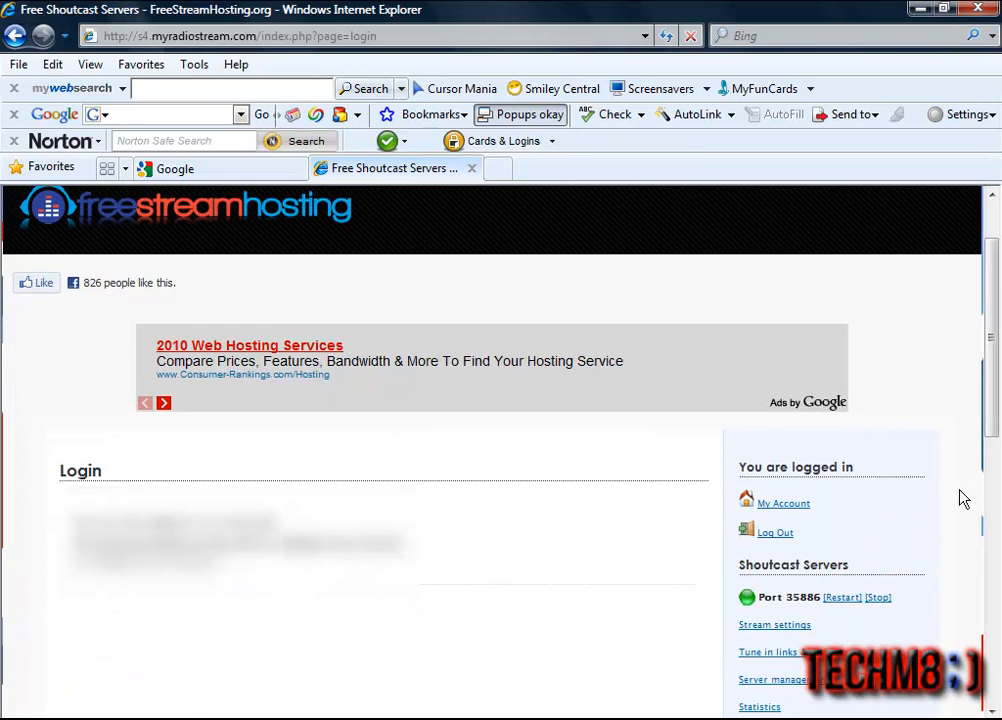
mouse_move(775, 666)
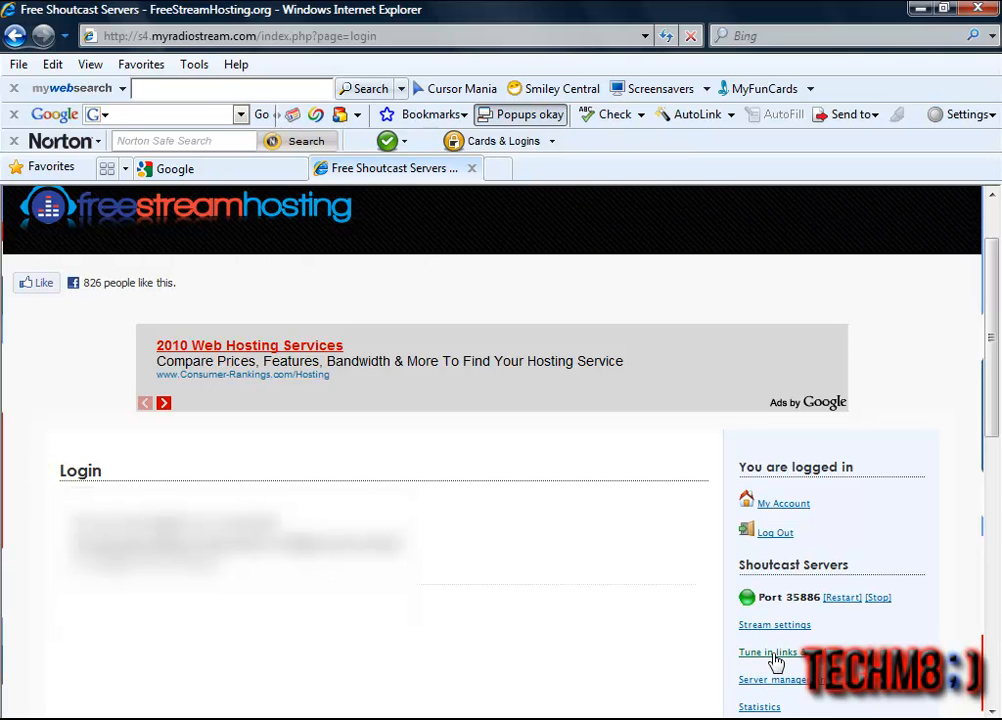
left_click(773, 652)
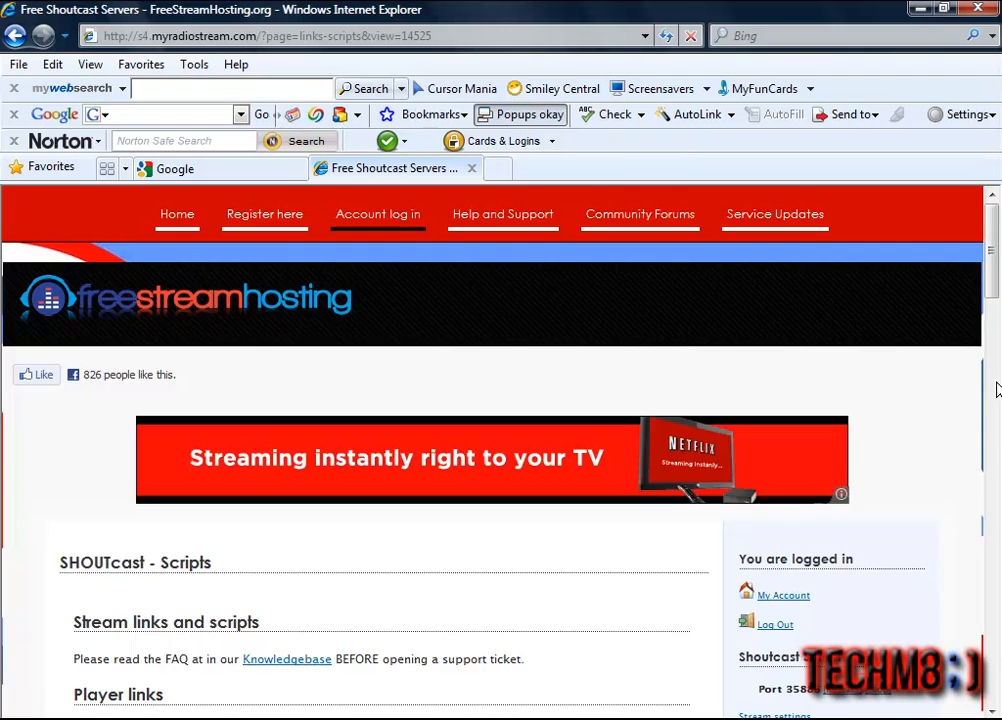
scroll("down", 3)
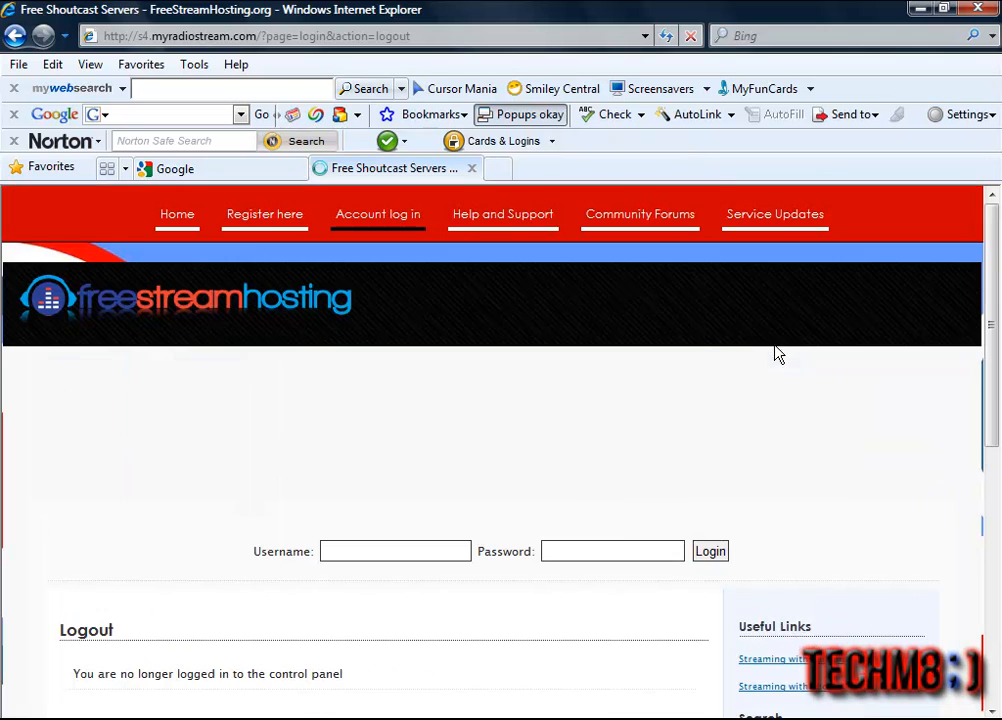
scroll("down", 3)
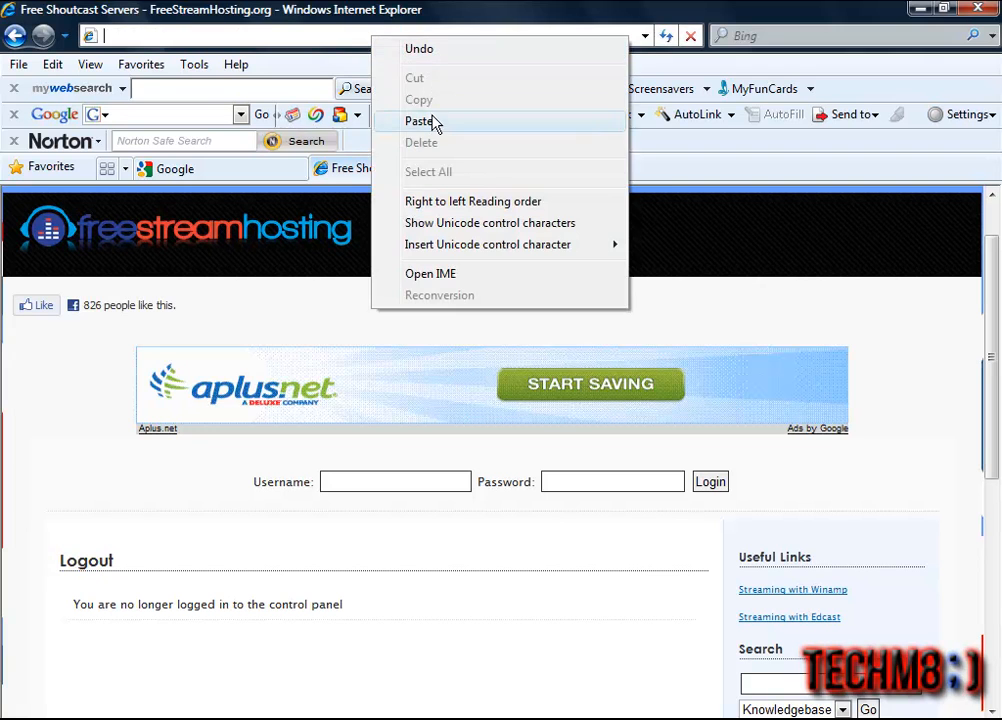
- Load the copied Runecastle Offical Radio stream page address and open the View menu
left_click(420, 121)
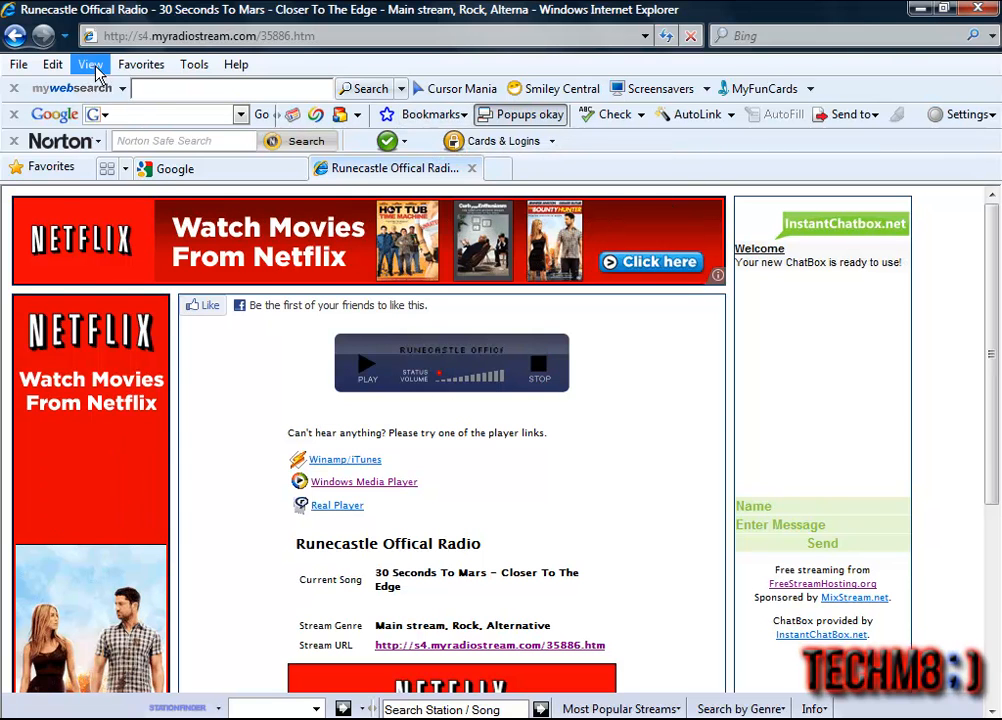
left_click(52, 64)
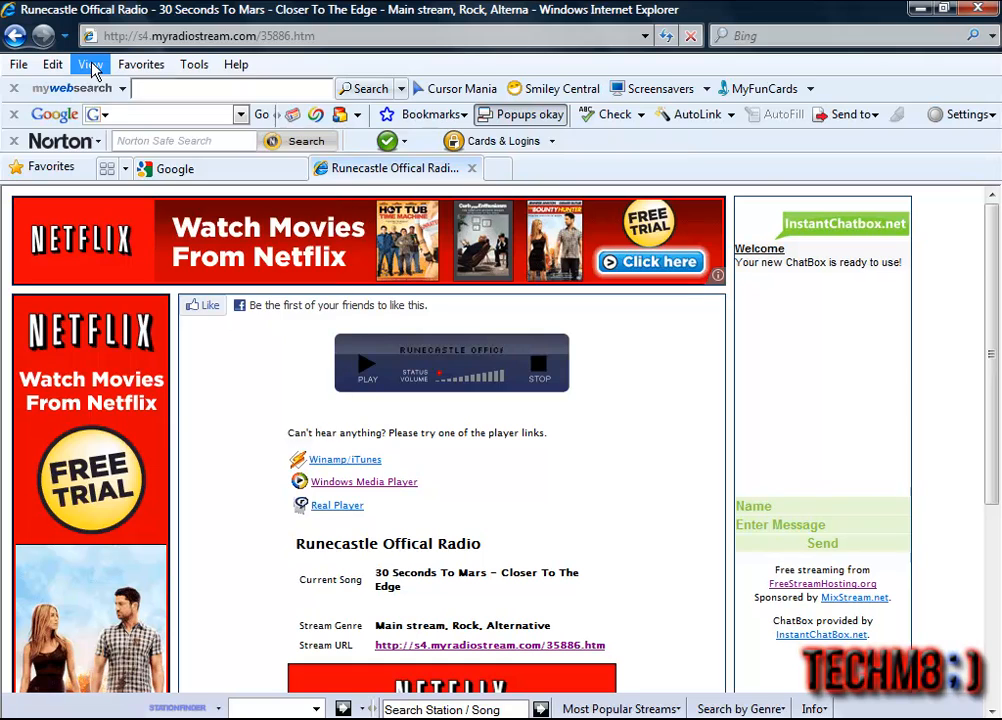
mouse_move(365, 400)
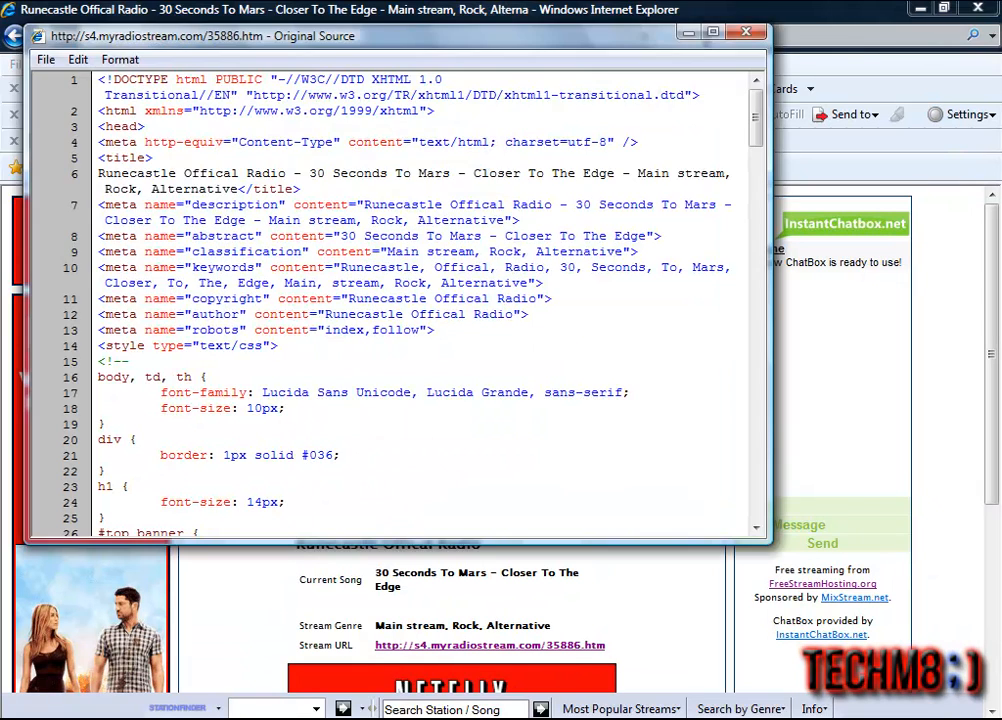
left_click(746, 32)
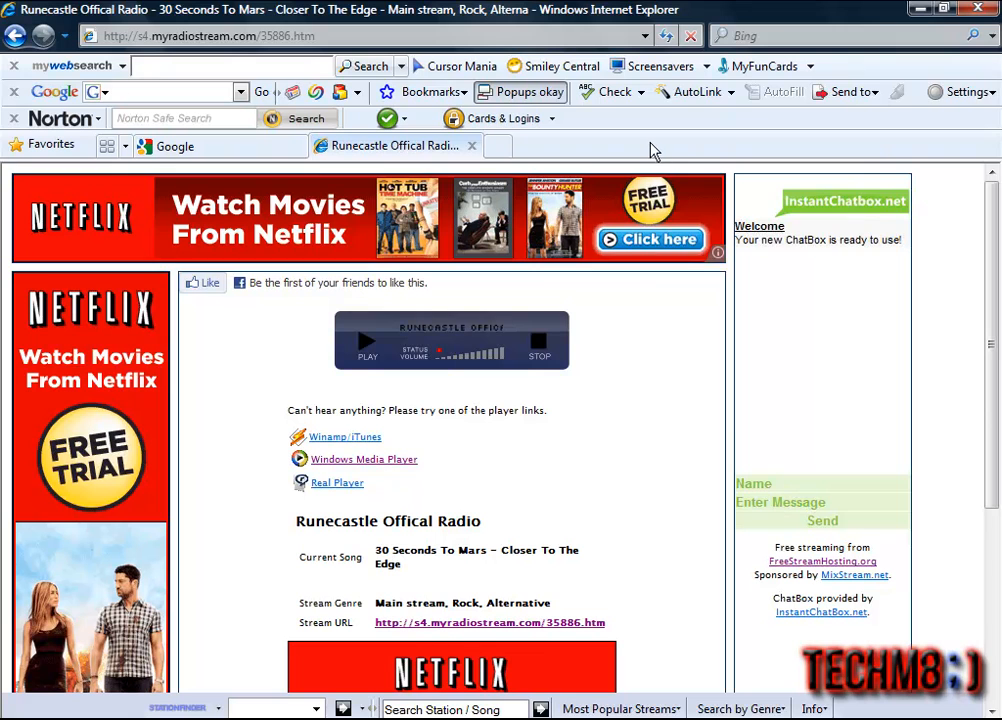
right_click(650, 146)
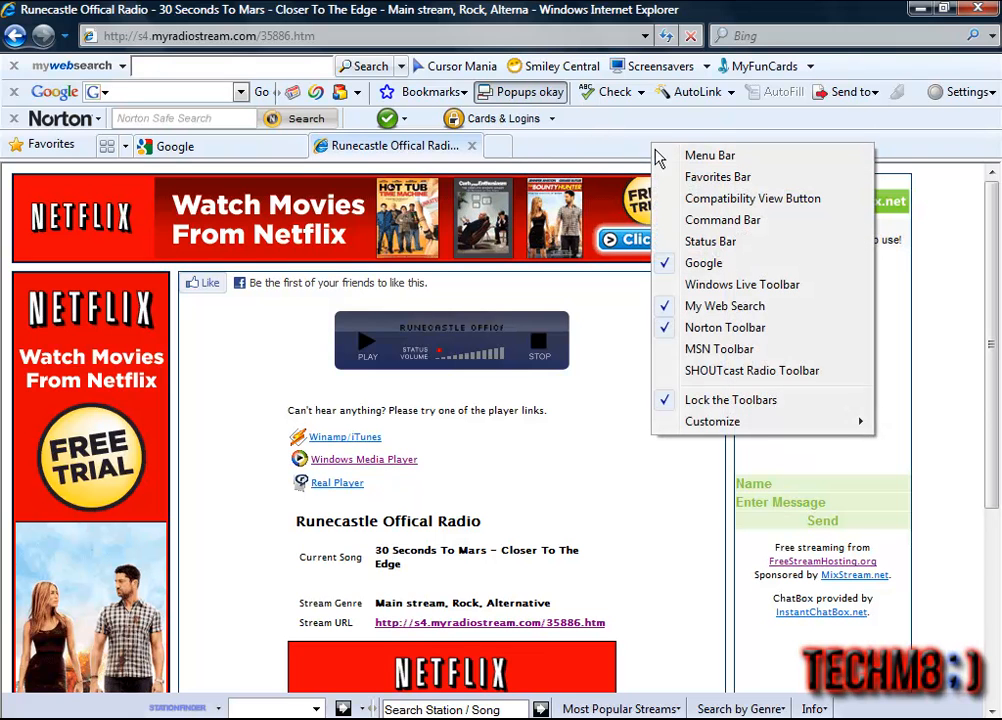
left_click(709, 155)
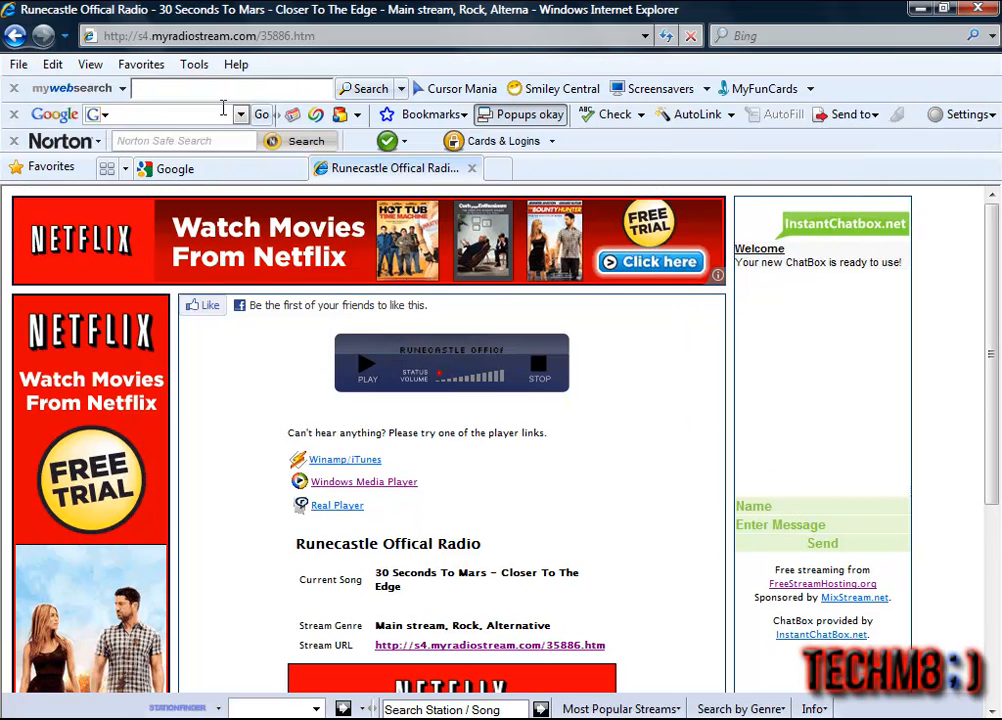
mouse_move(232, 108)
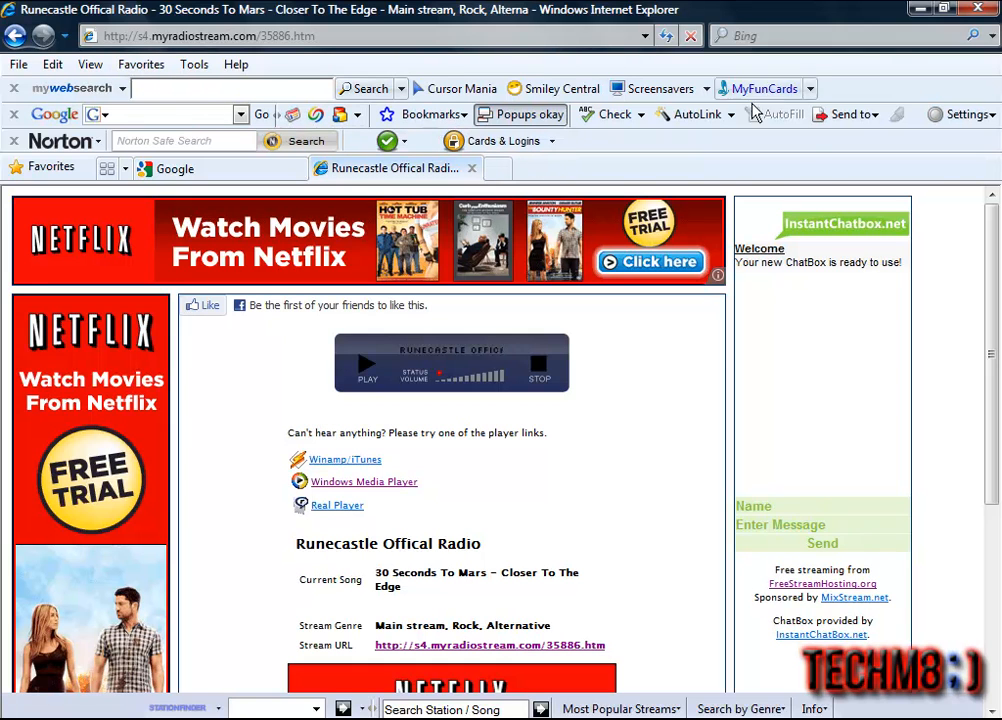
mouse_move(925, 162)
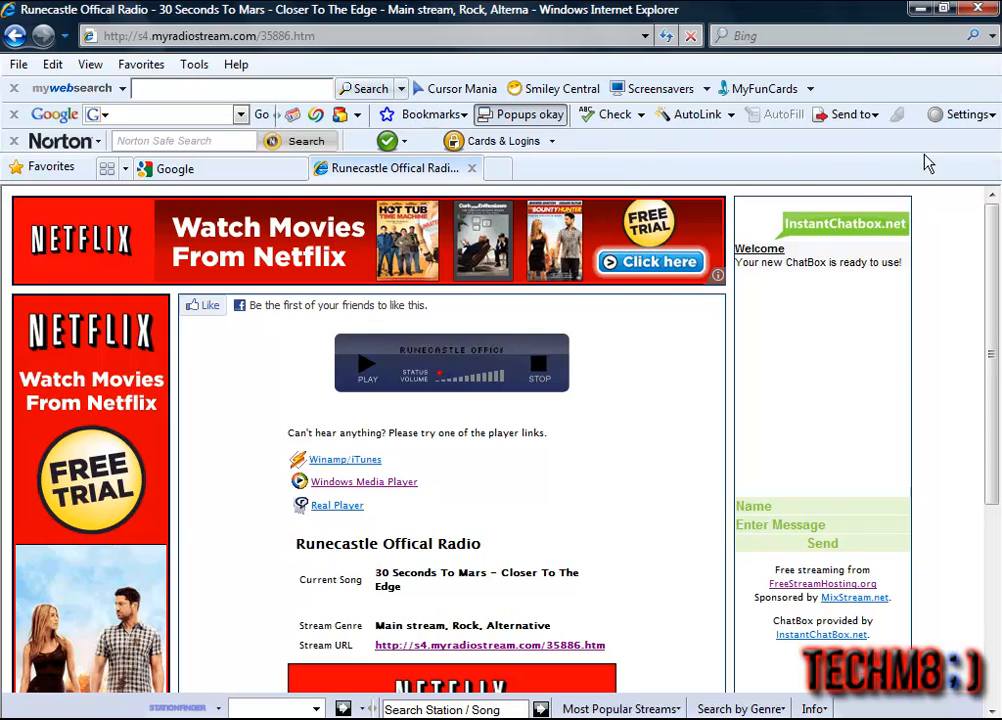
mouse_move(884, 175)
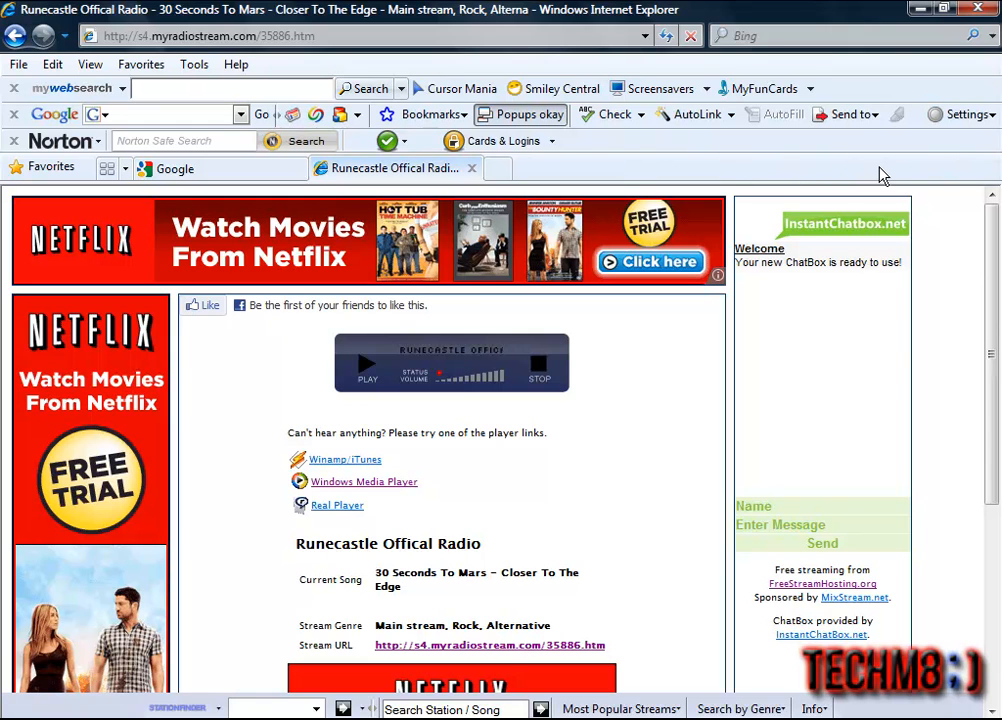
mouse_move(827, 485)
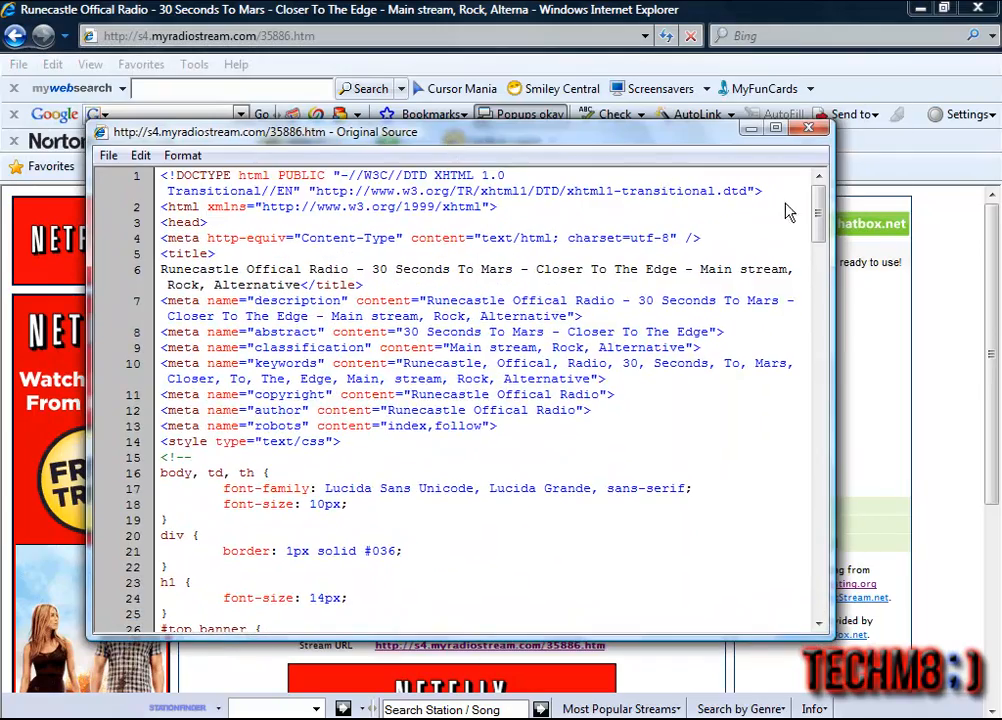
- Select the player embed code (lines 135–142) and background image address, then close the source window
scroll("down", 3)
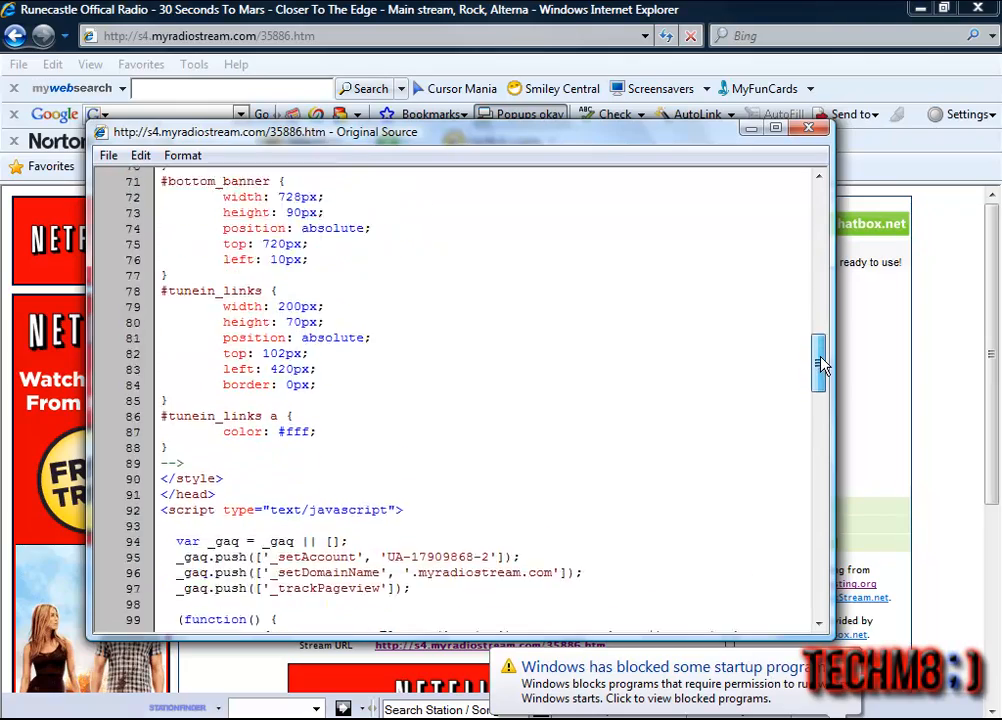
scroll("down", 3)
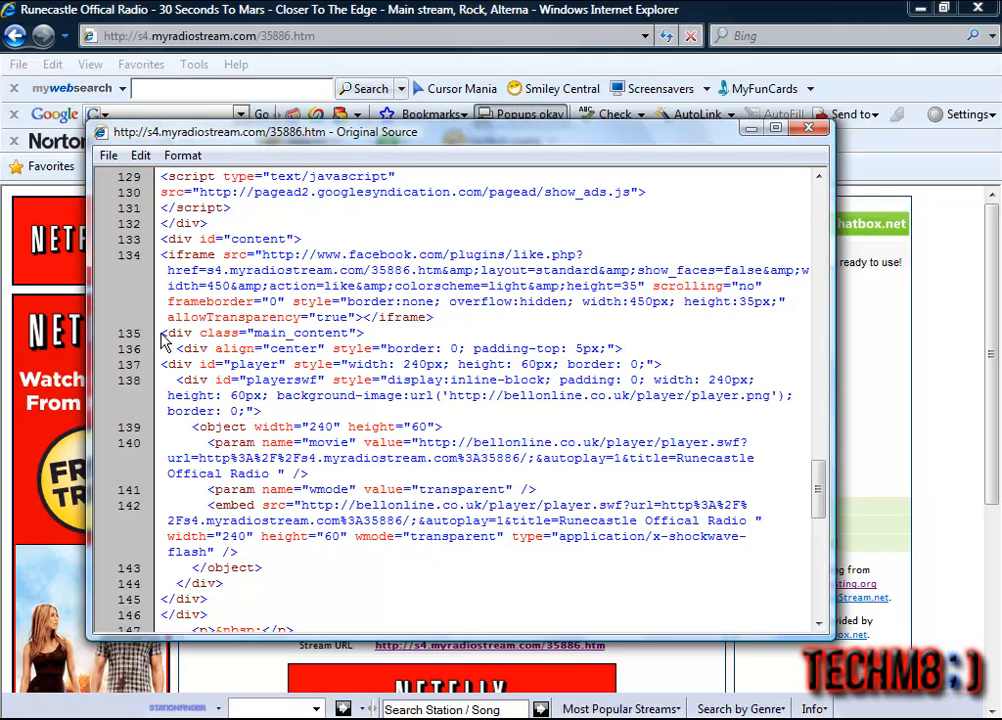
left_click_drag(160, 333, 480, 442)
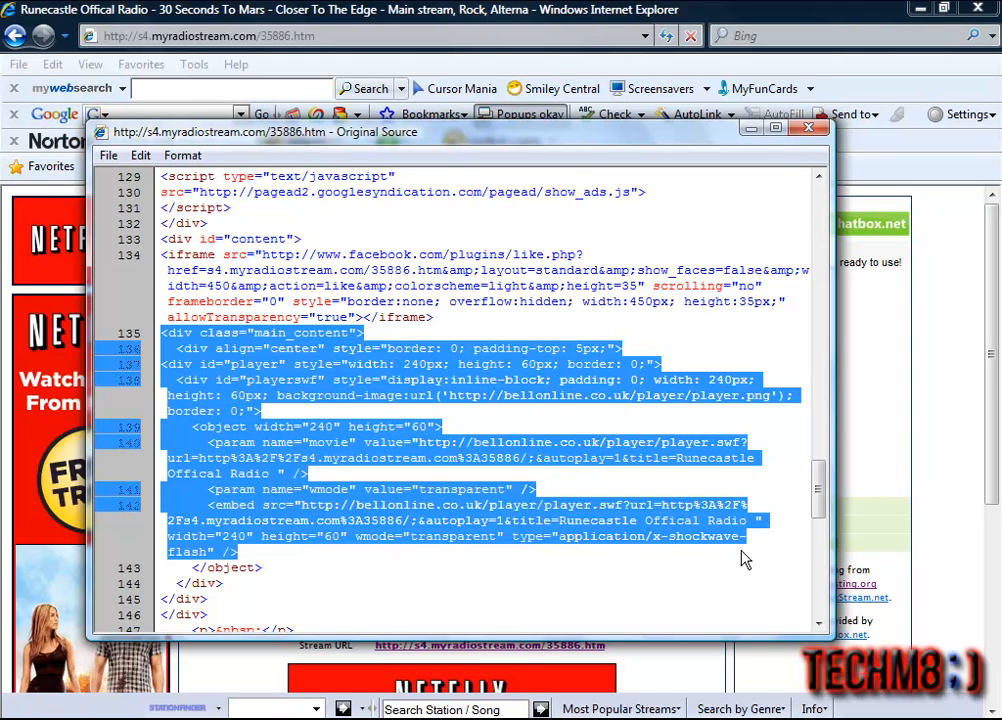
mouse_move(235, 383)
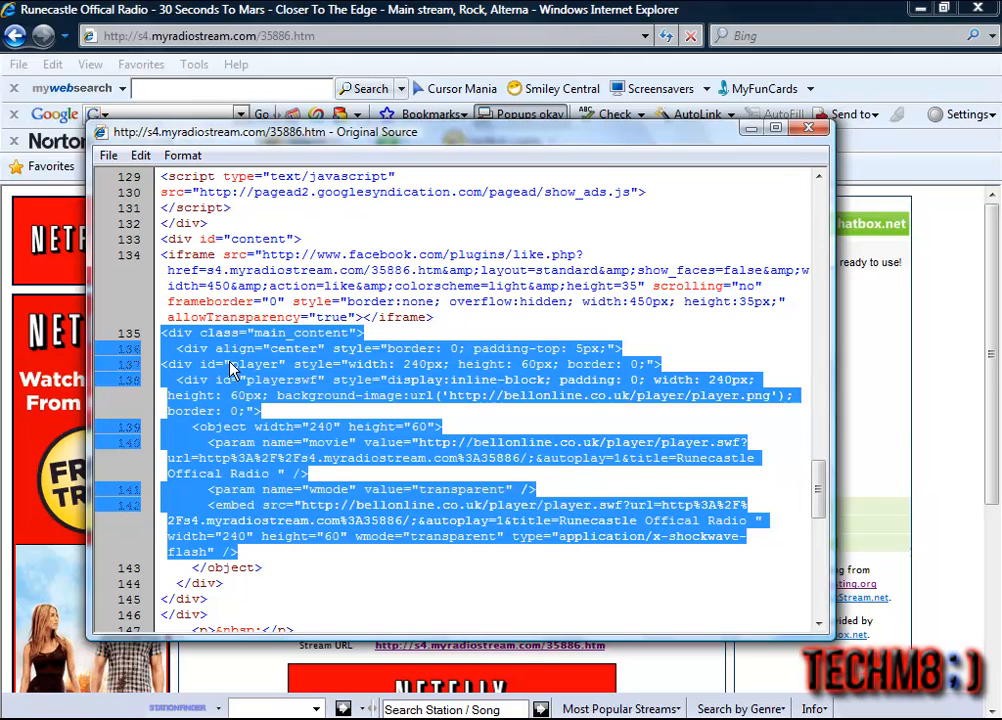
mouse_move(223, 378)
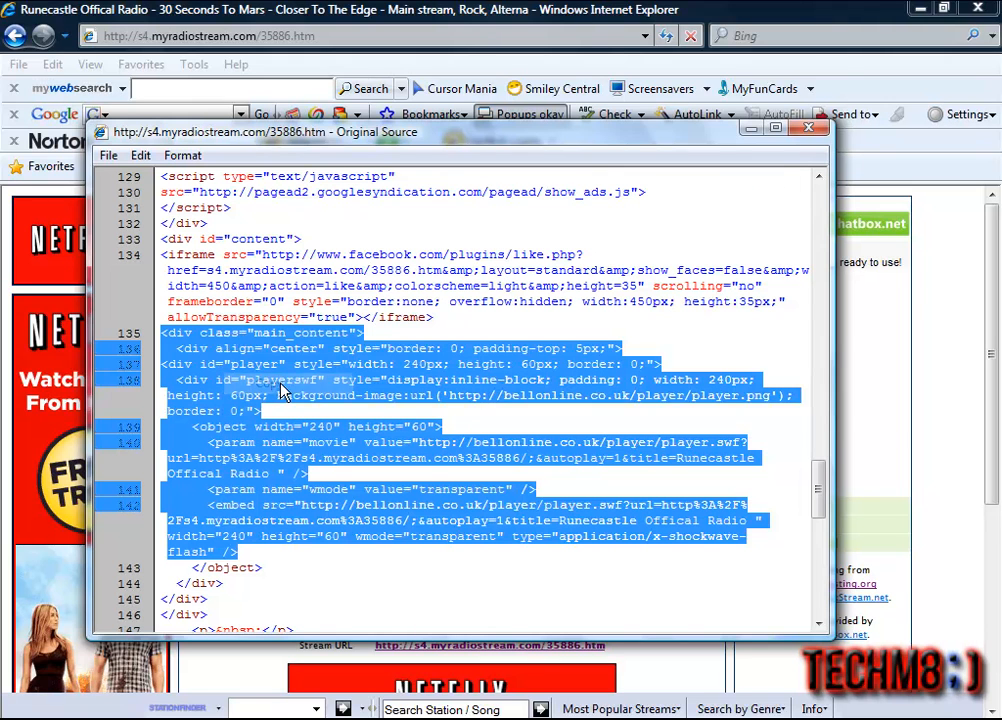
left_click(248, 560)
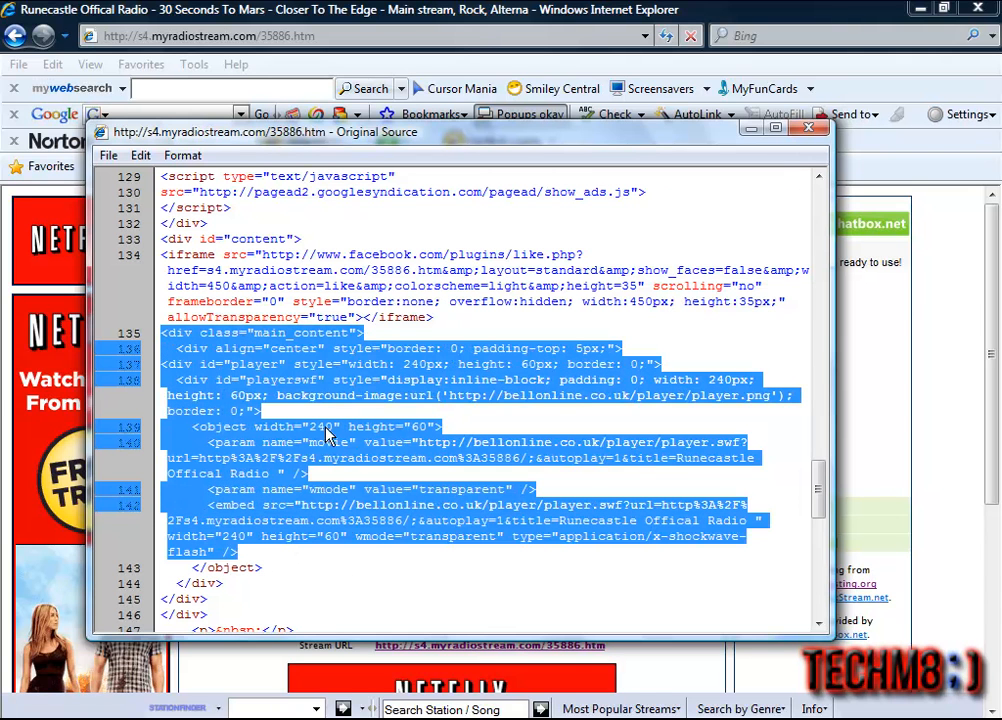
mouse_move(793, 438)
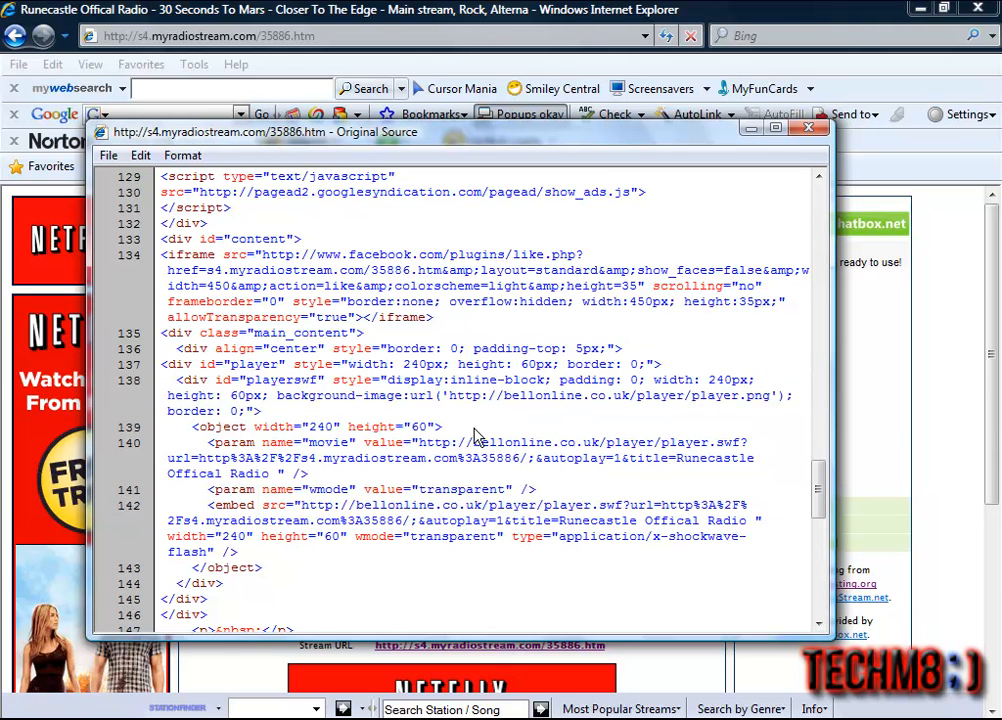
double_click(460, 395)
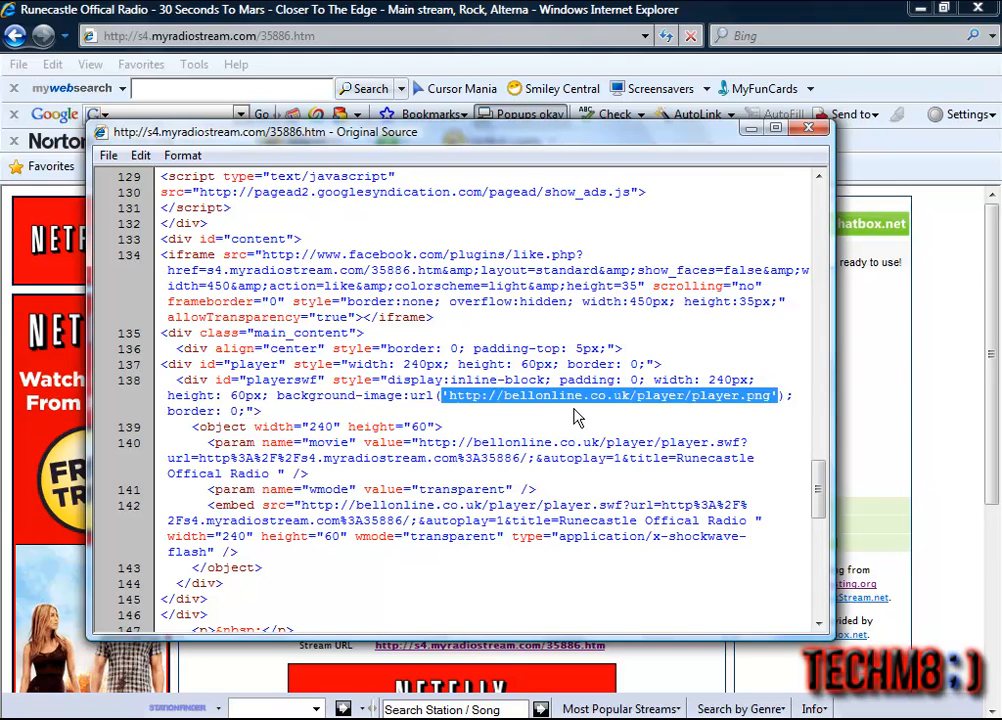
mouse_move(695, 425)
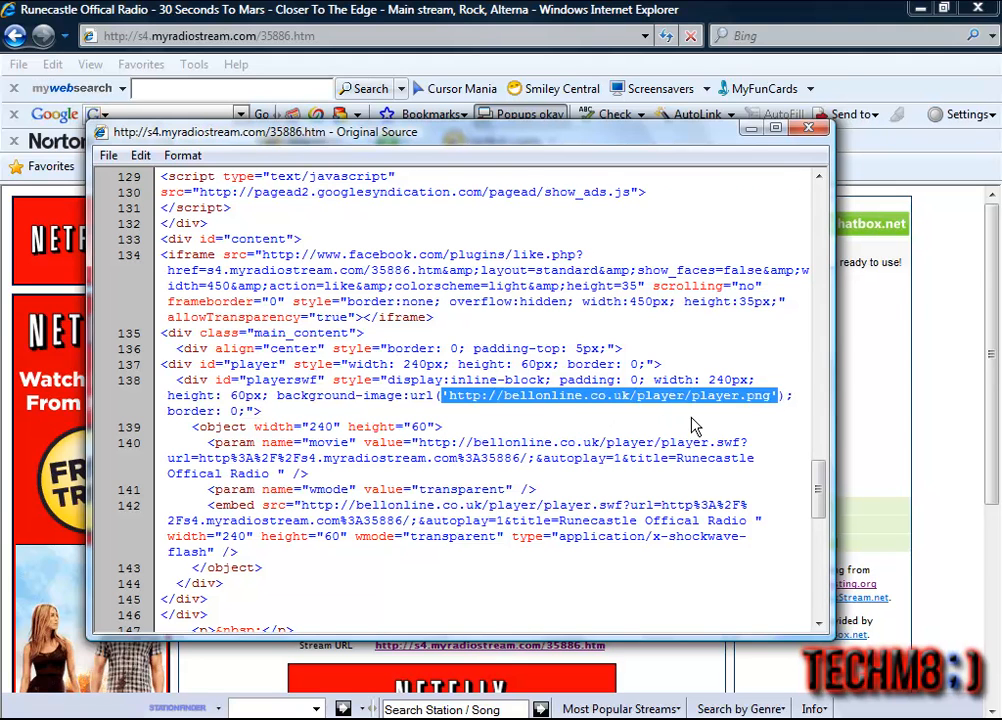
mouse_move(775, 432)
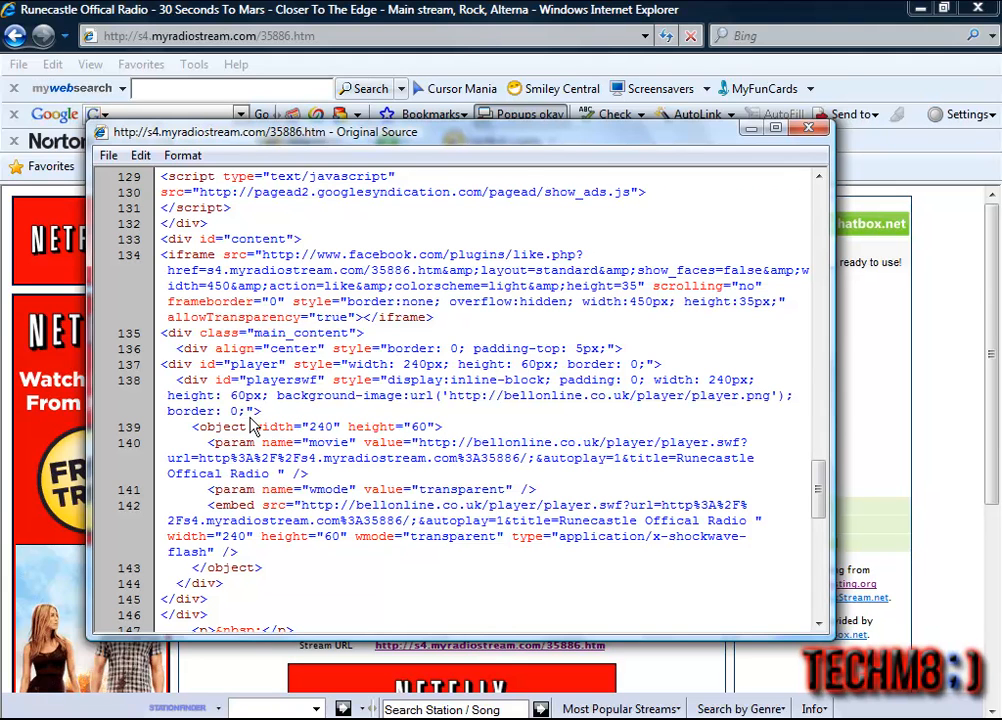
mouse_move(213, 516)
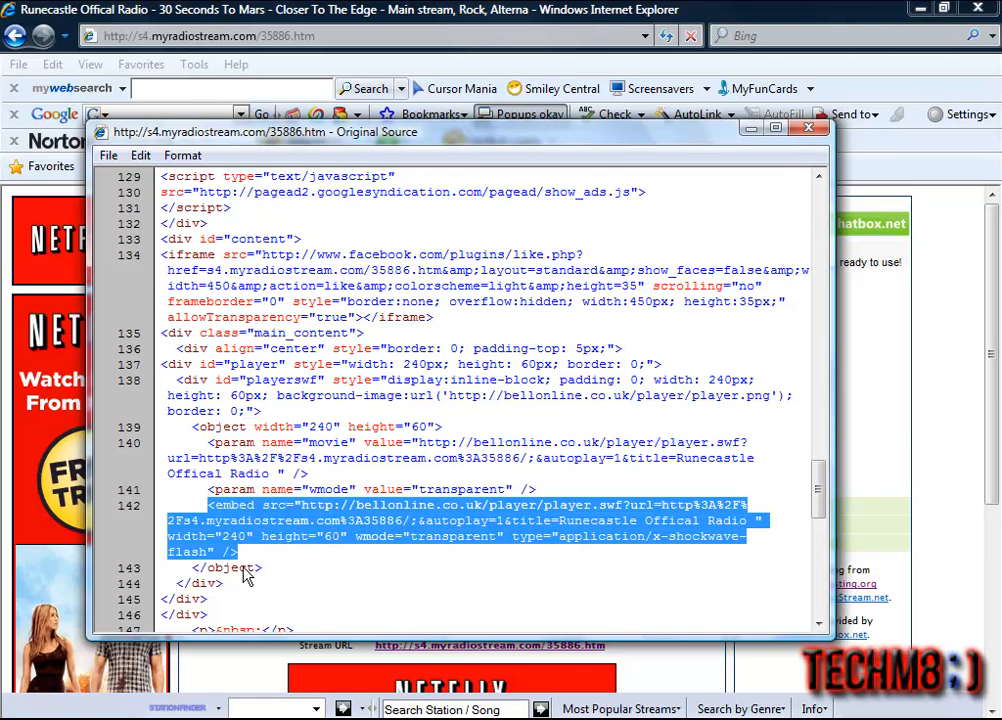
left_click(245, 575)
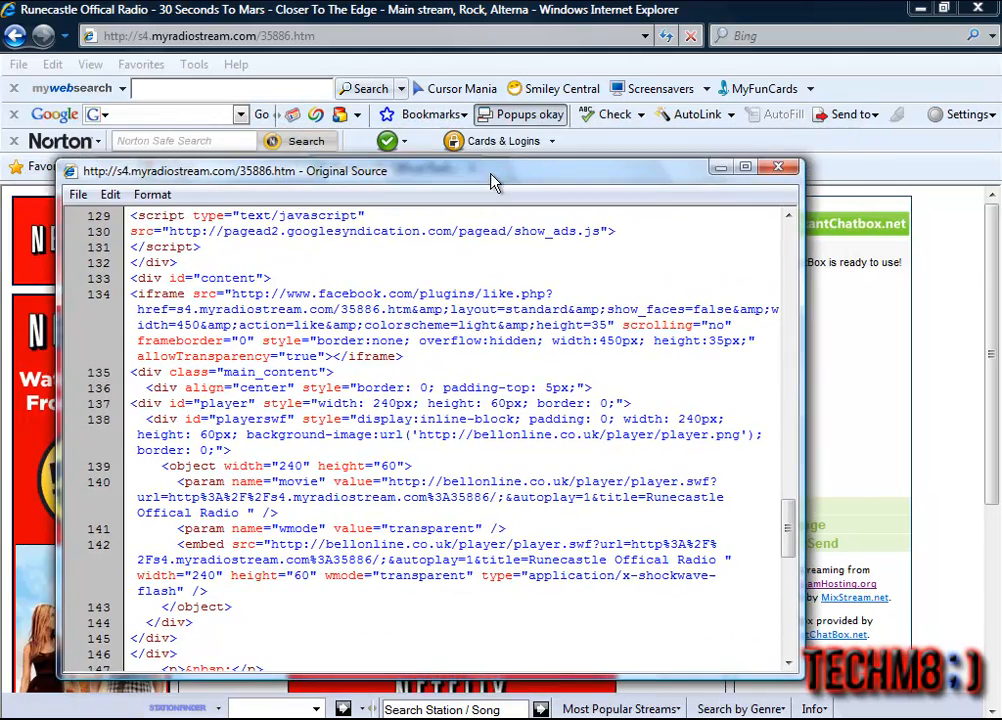
mouse_move(660, 178)
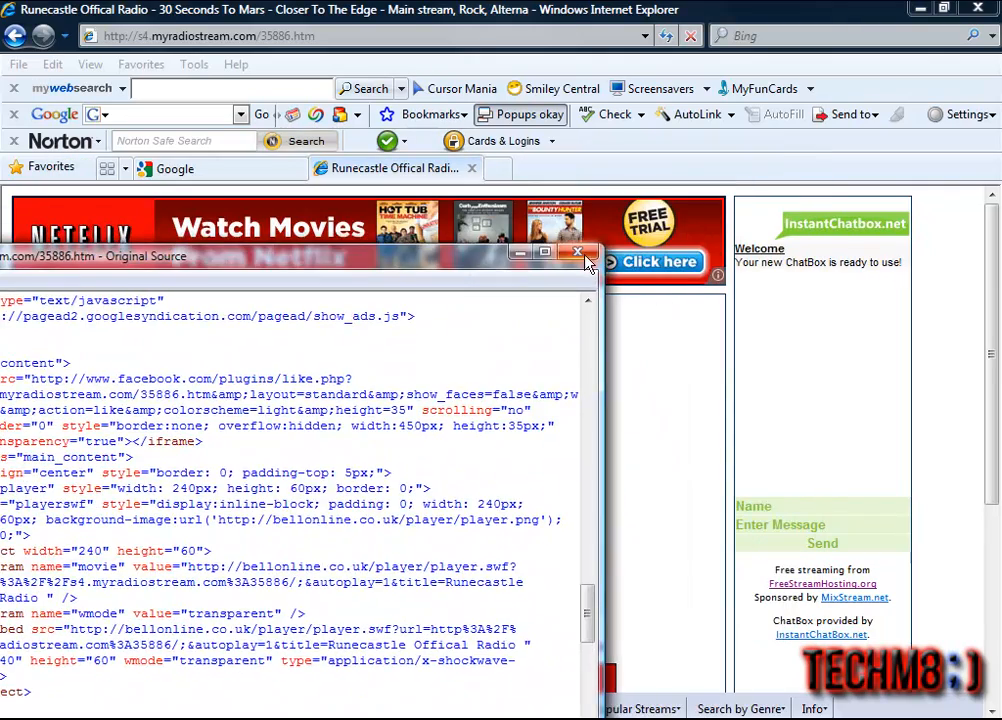
left_click(578, 252)
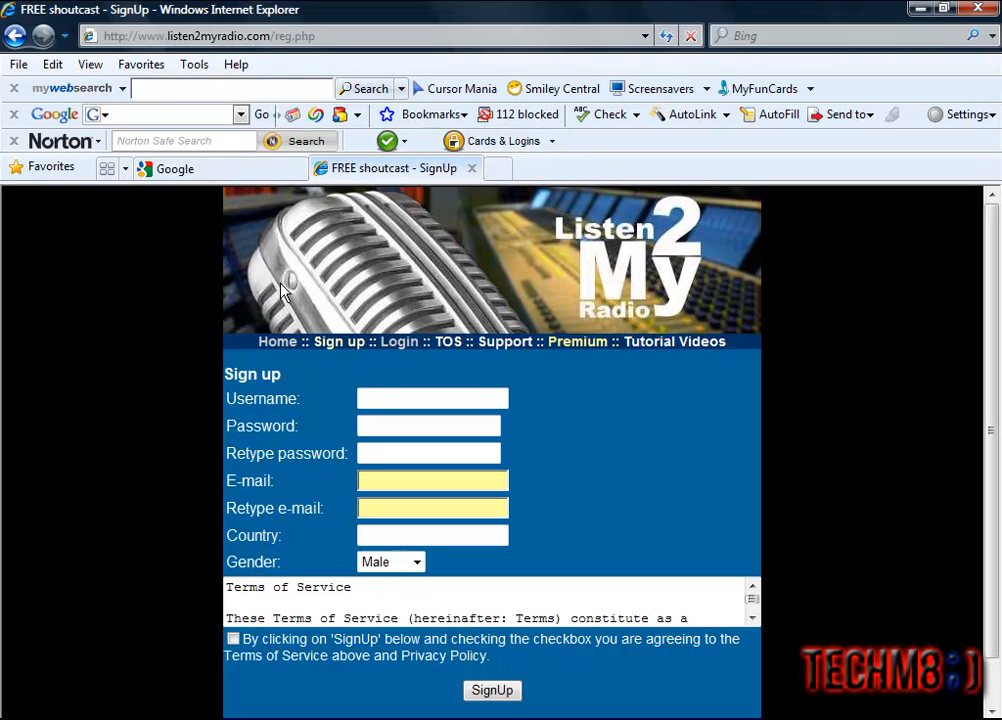
- Go from the listen2myradio sign-up page to Home, then to the control panel Login page
left_click(277, 341)
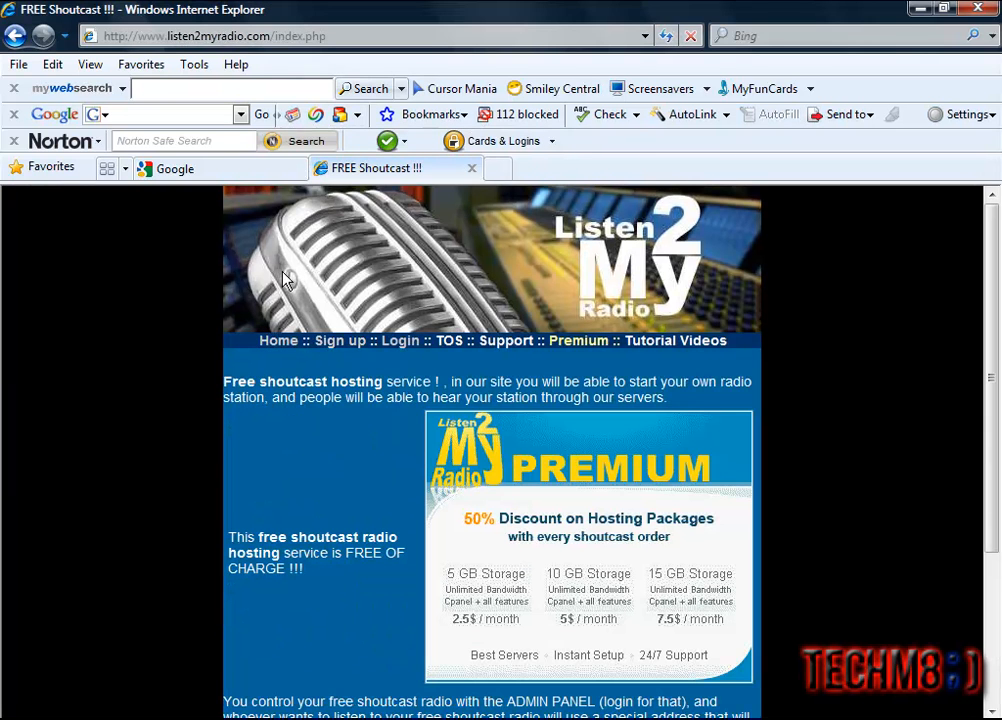
scroll("down", 3)
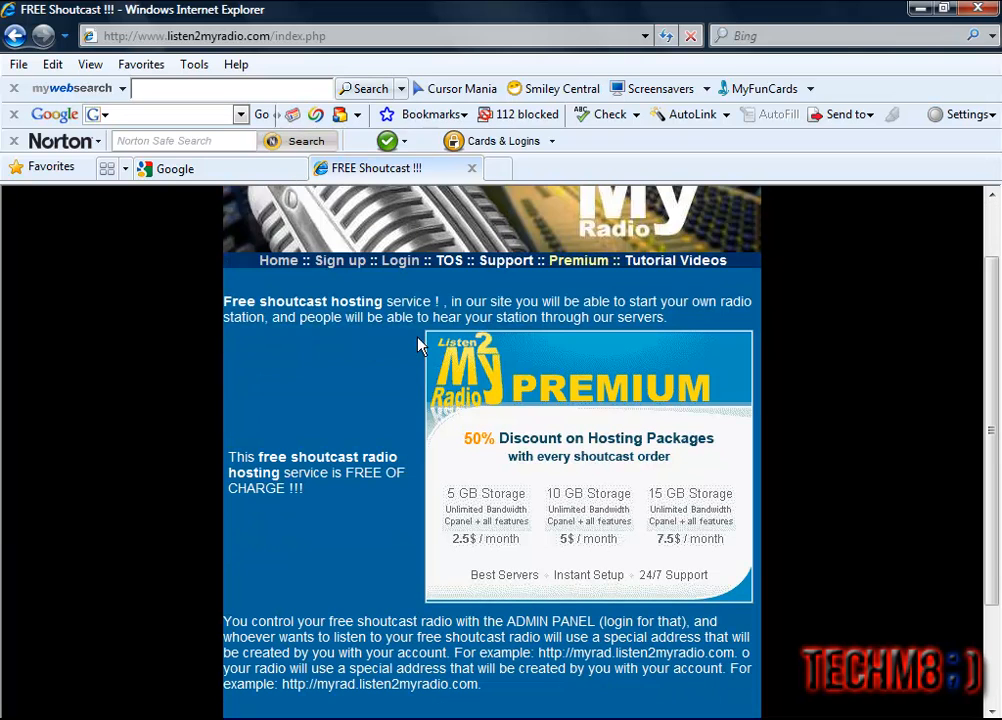
mouse_move(399, 271)
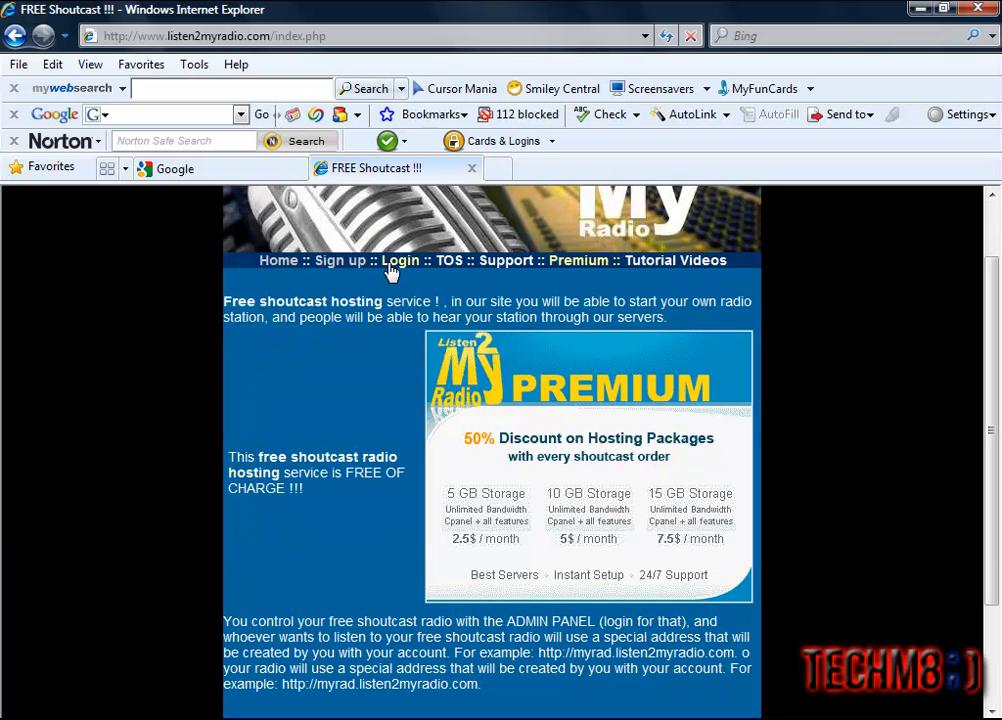
left_click(399, 260)
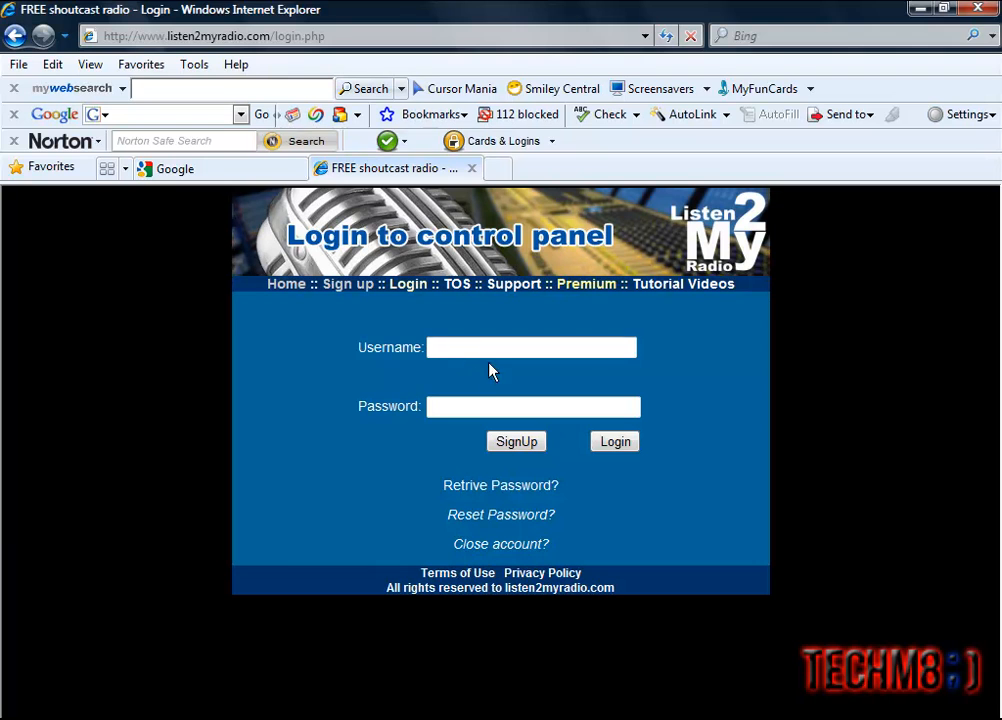
left_click(614, 441)
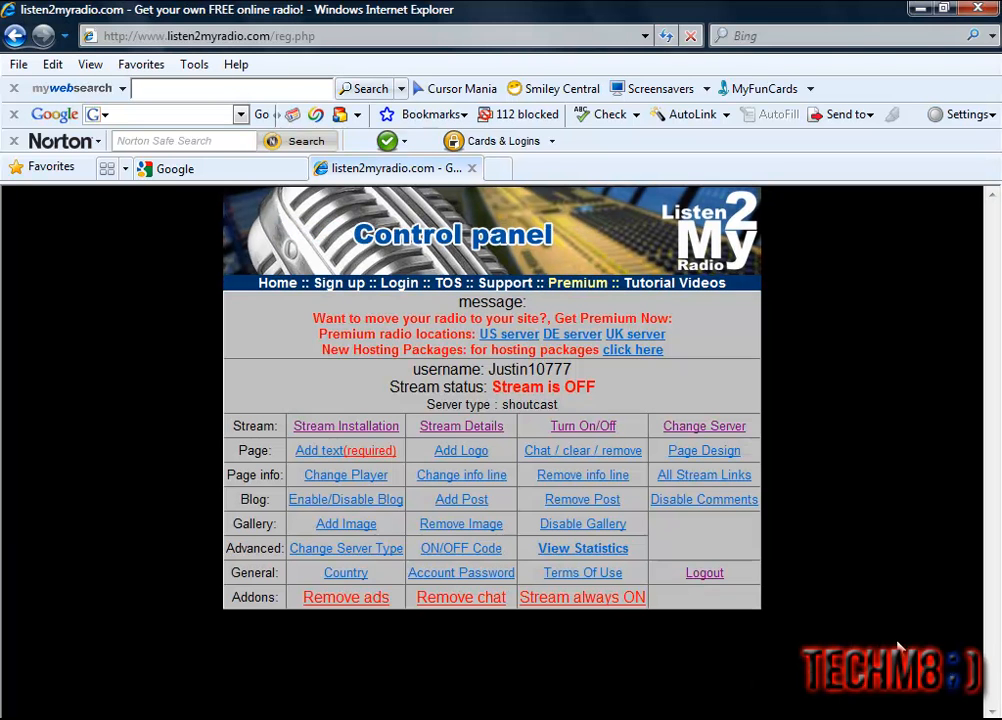
mouse_move(430, 453)
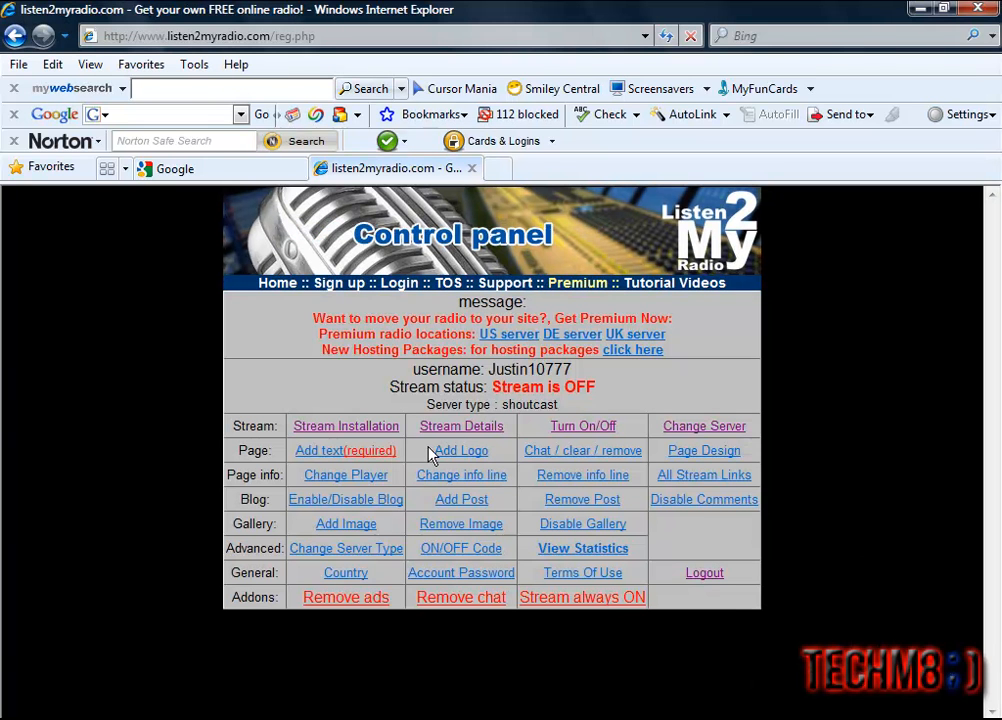
mouse_move(461, 425)
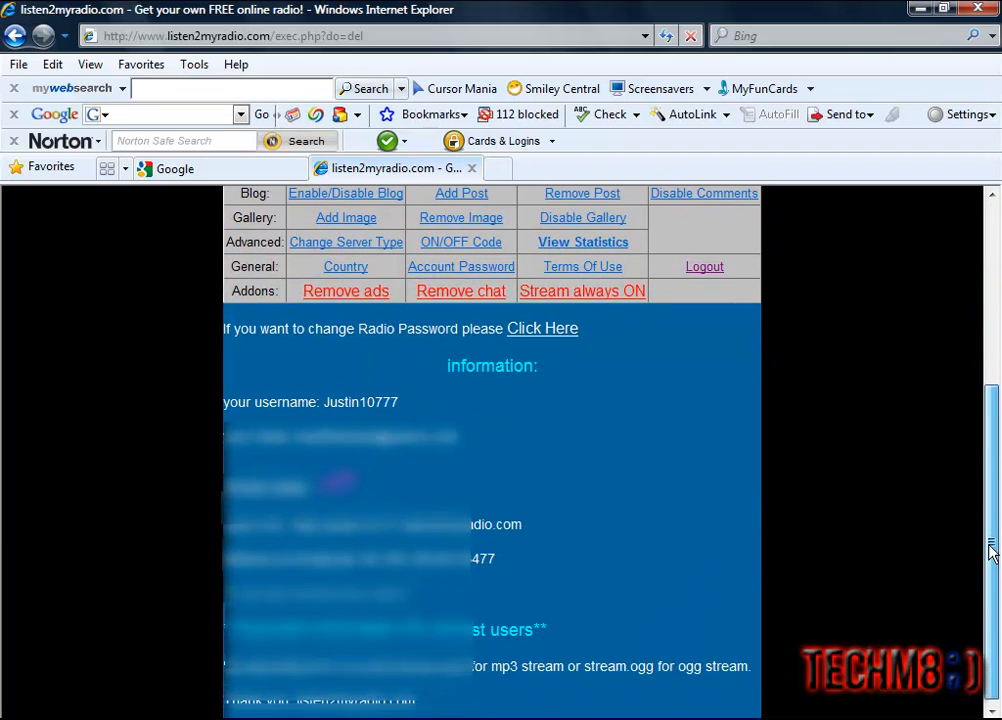
scroll("down", 3)
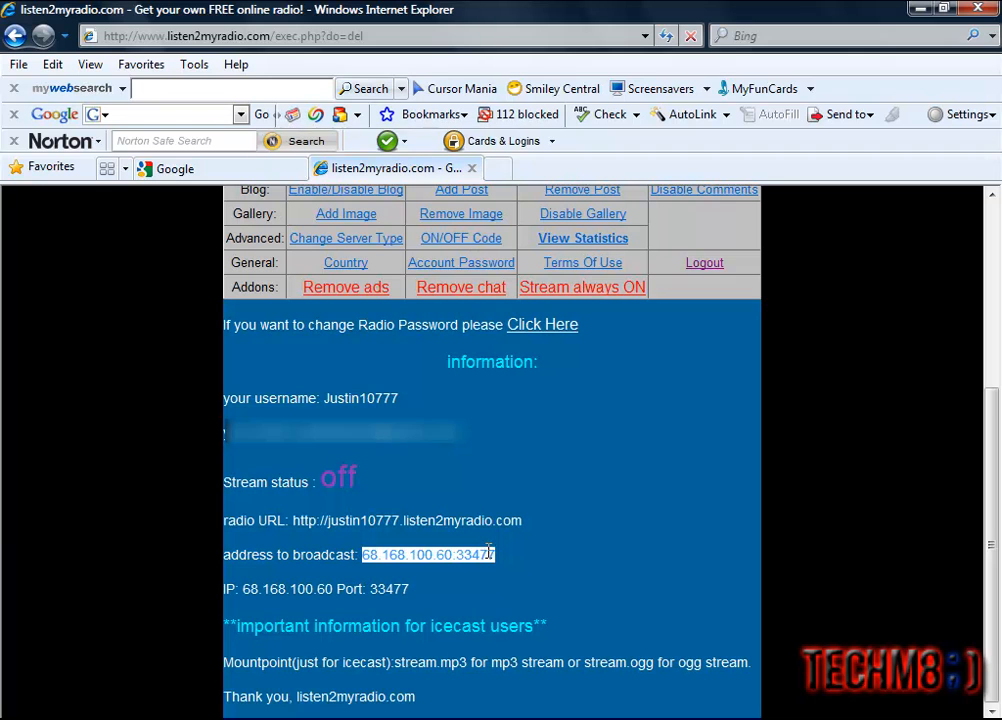
right_click(428, 554)
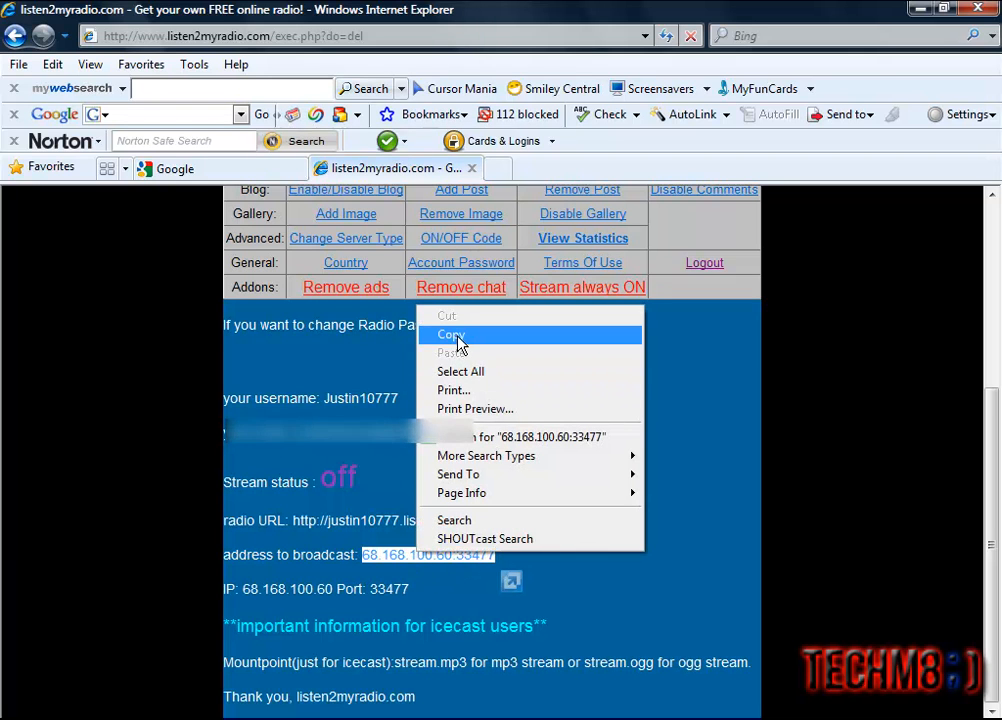
left_click(451, 334)
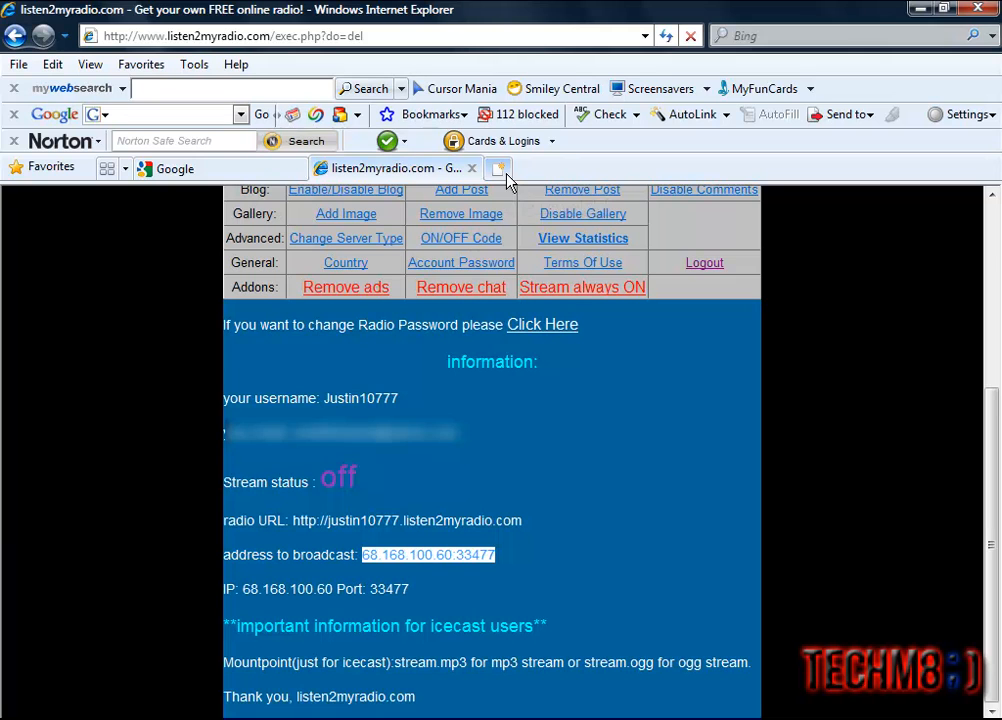
mouse_move(499, 167)
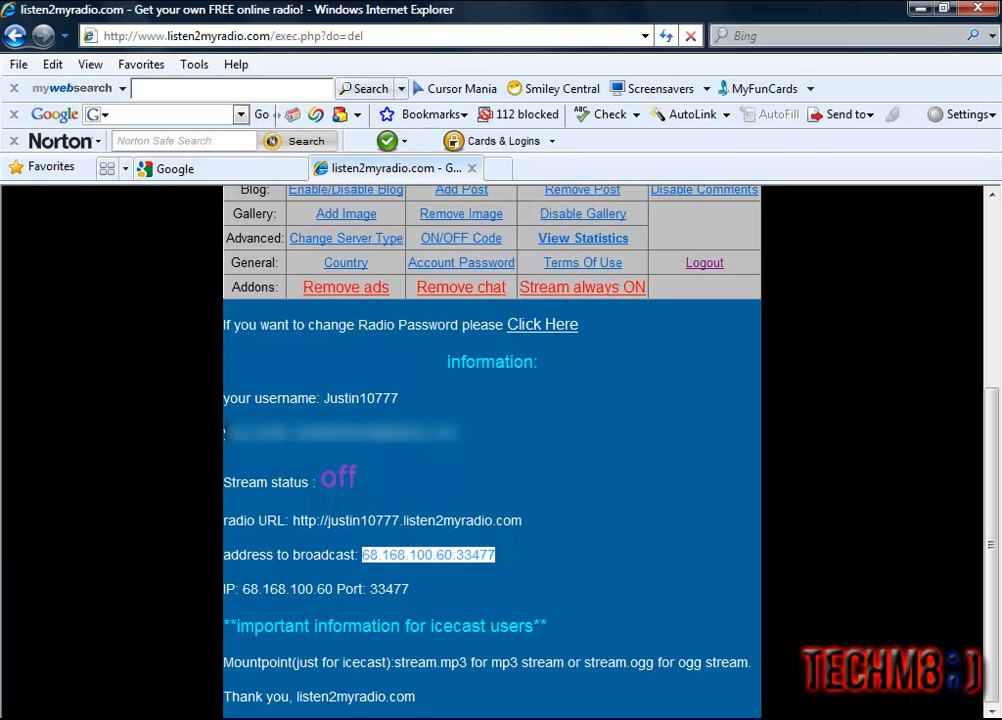
left_click(888, 168)
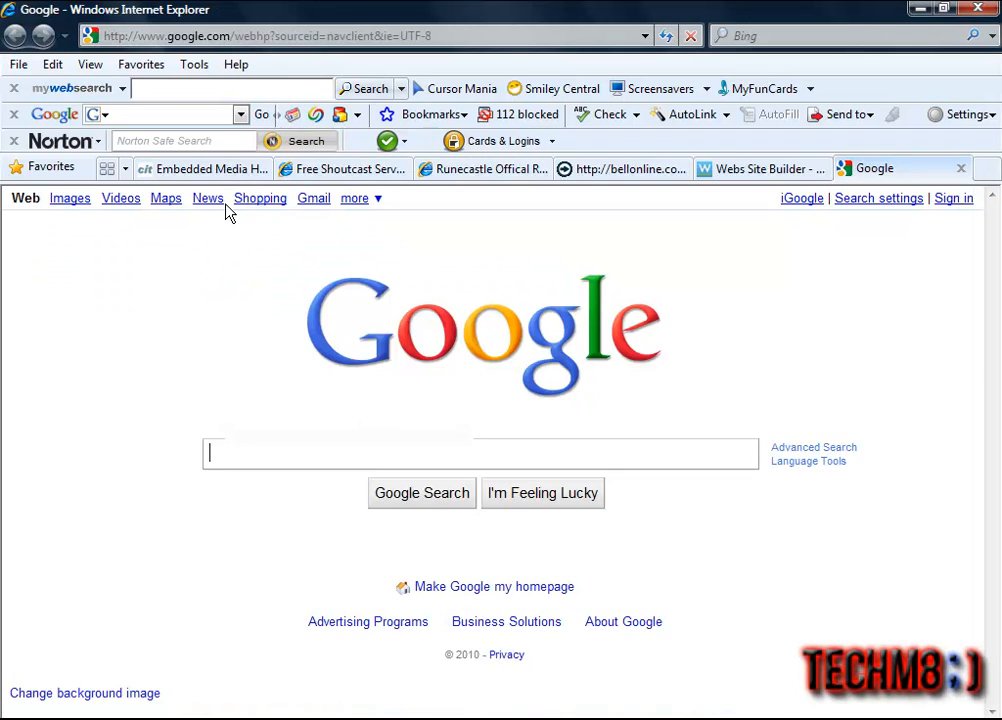
left_click(210, 168)
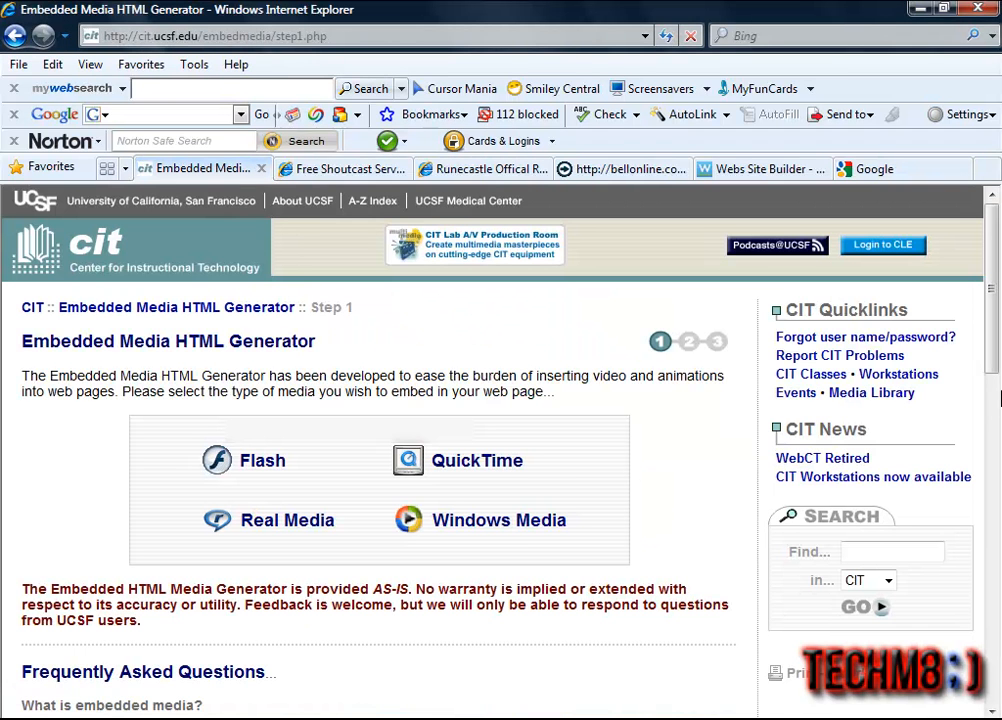
mouse_move(462, 527)
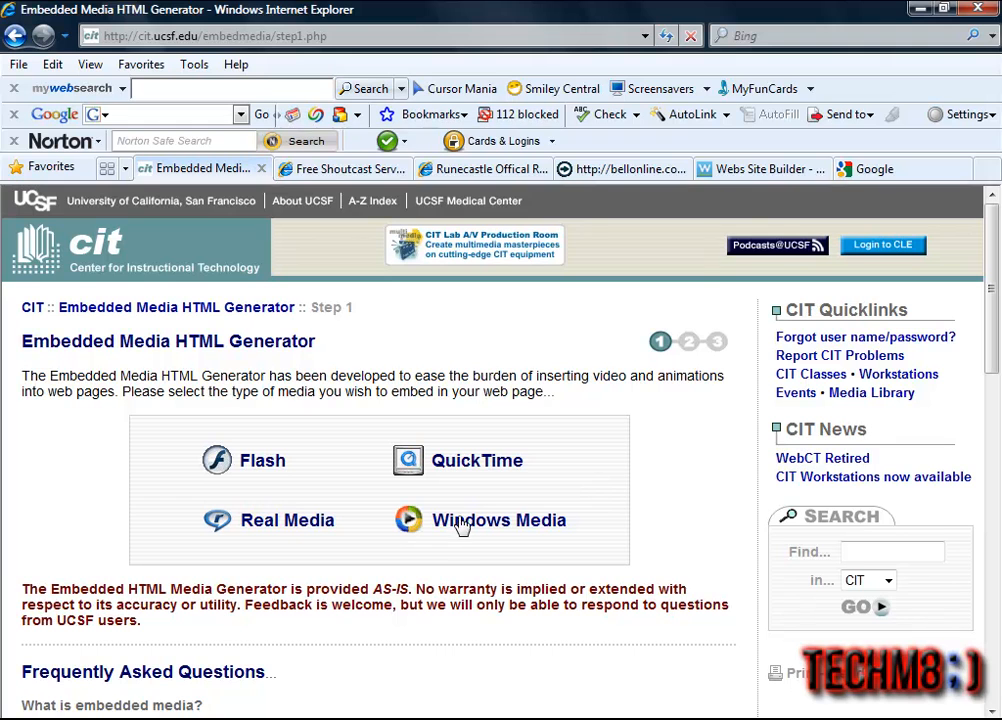
mouse_move(524, 541)
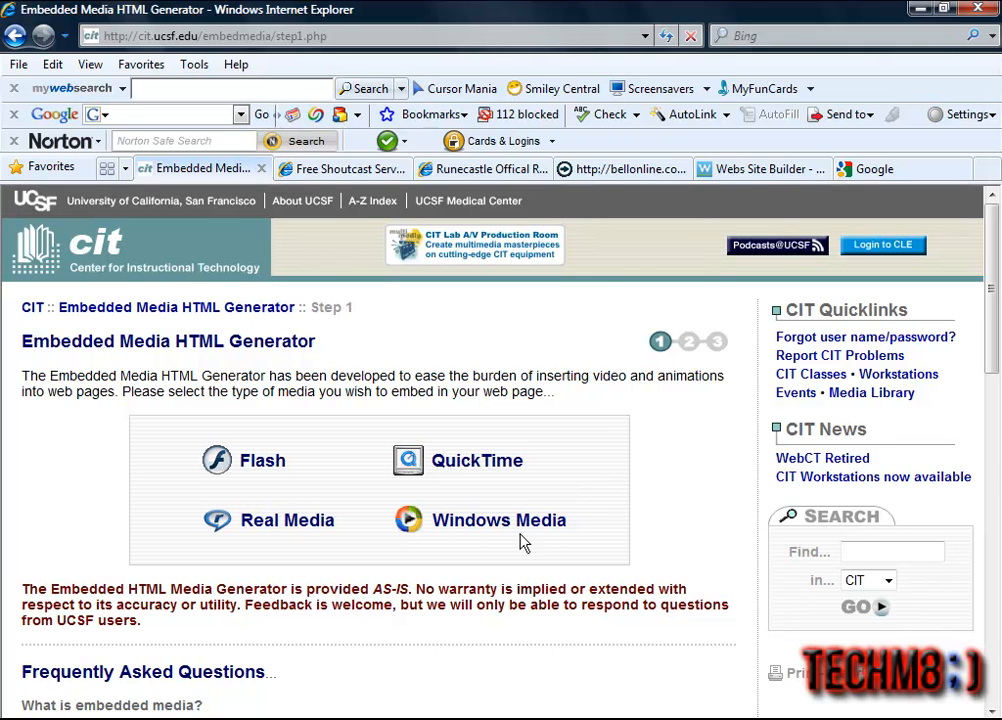
left_click(498, 519)
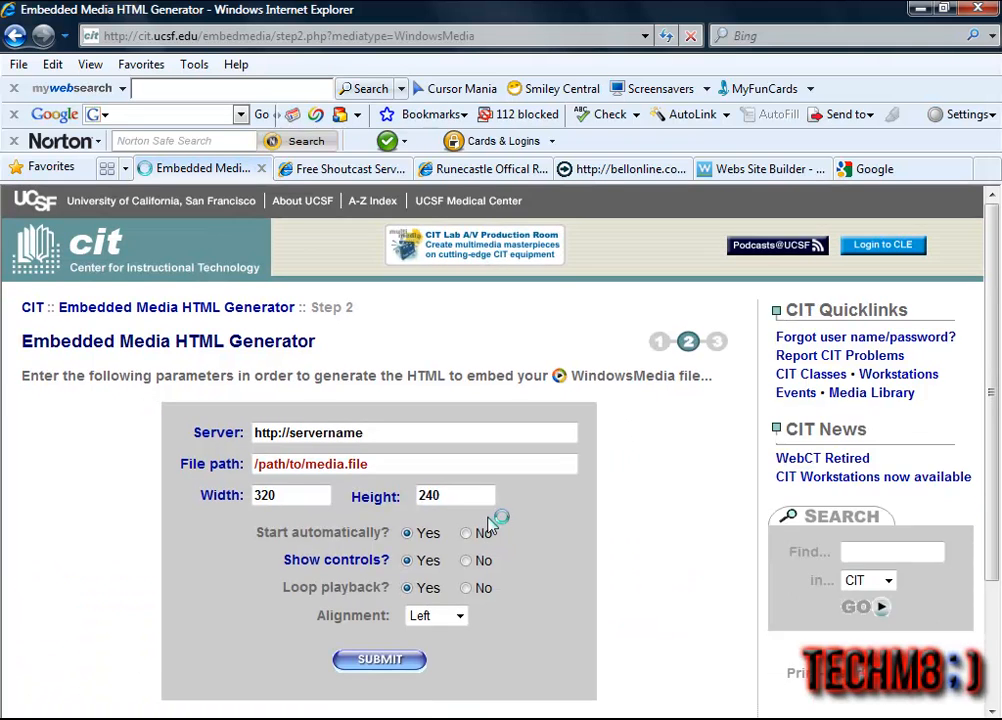
left_click(414, 432)
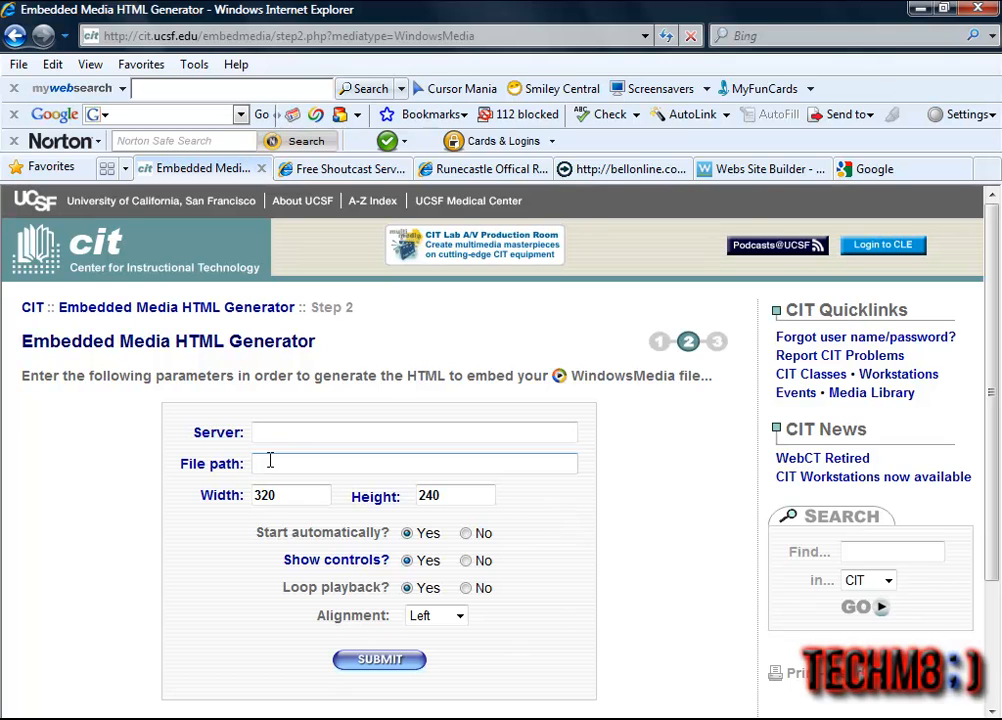
type("http:")
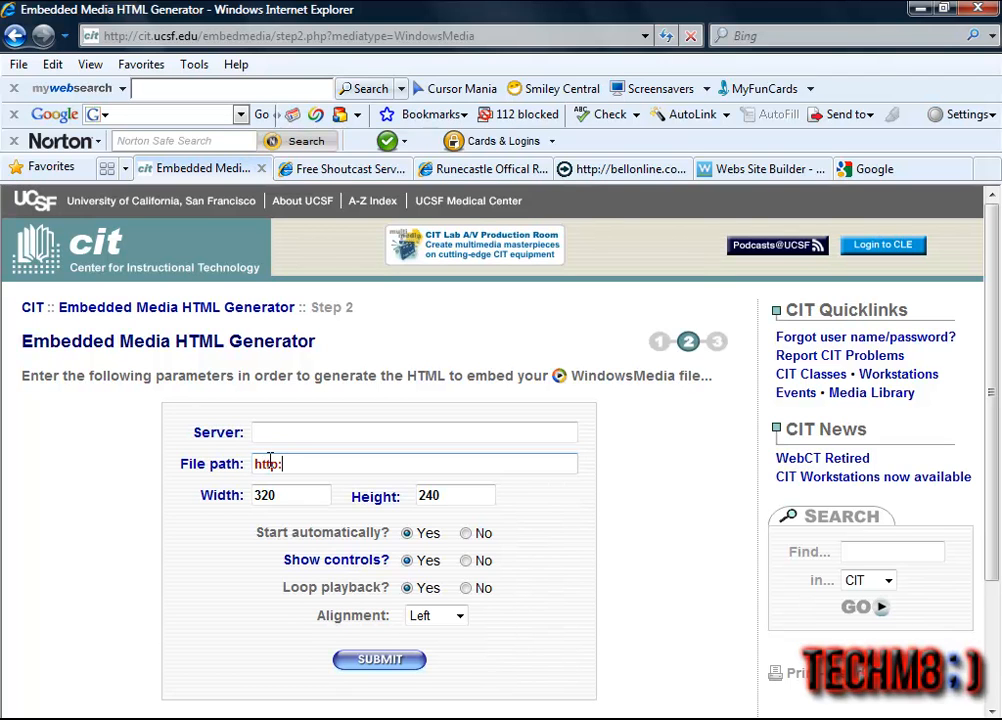
type("//")
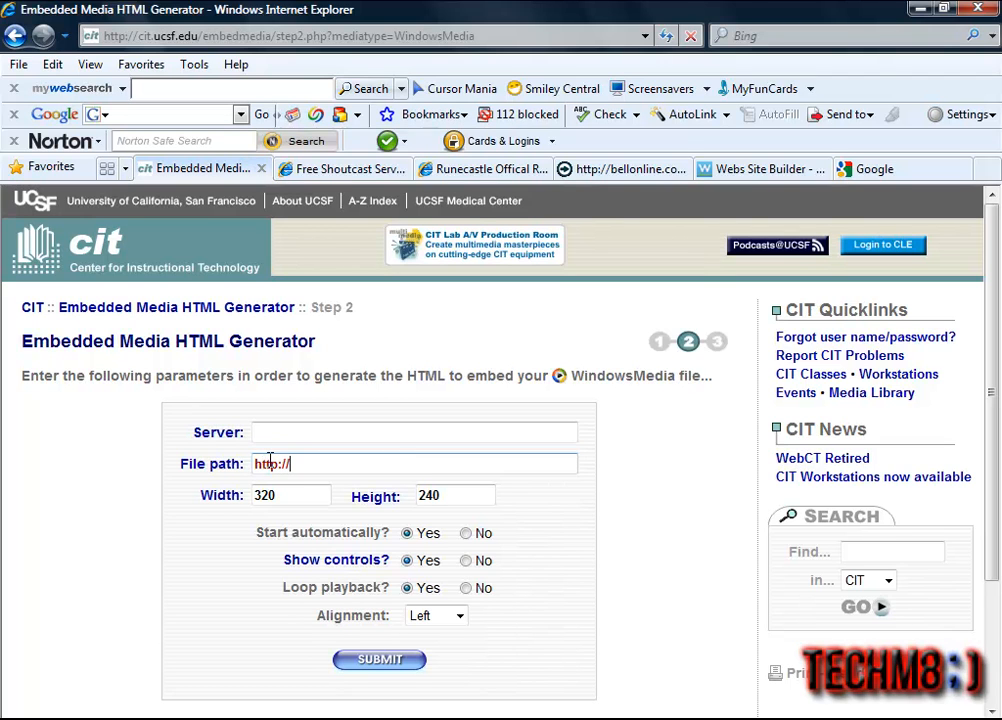
right_click(275, 463)
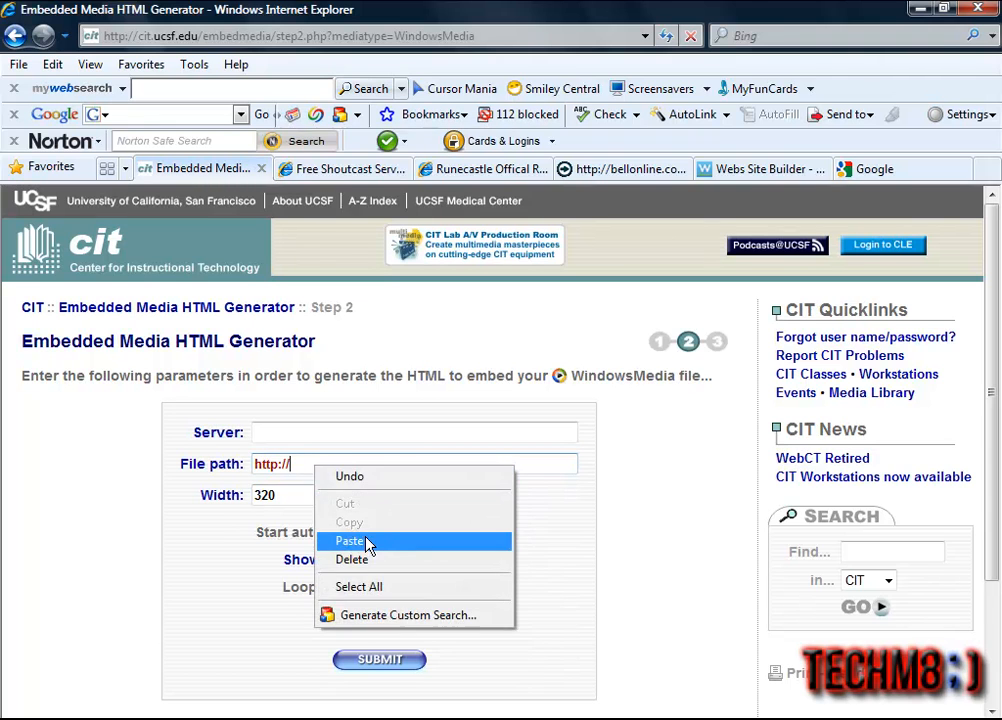
left_click(350, 540)
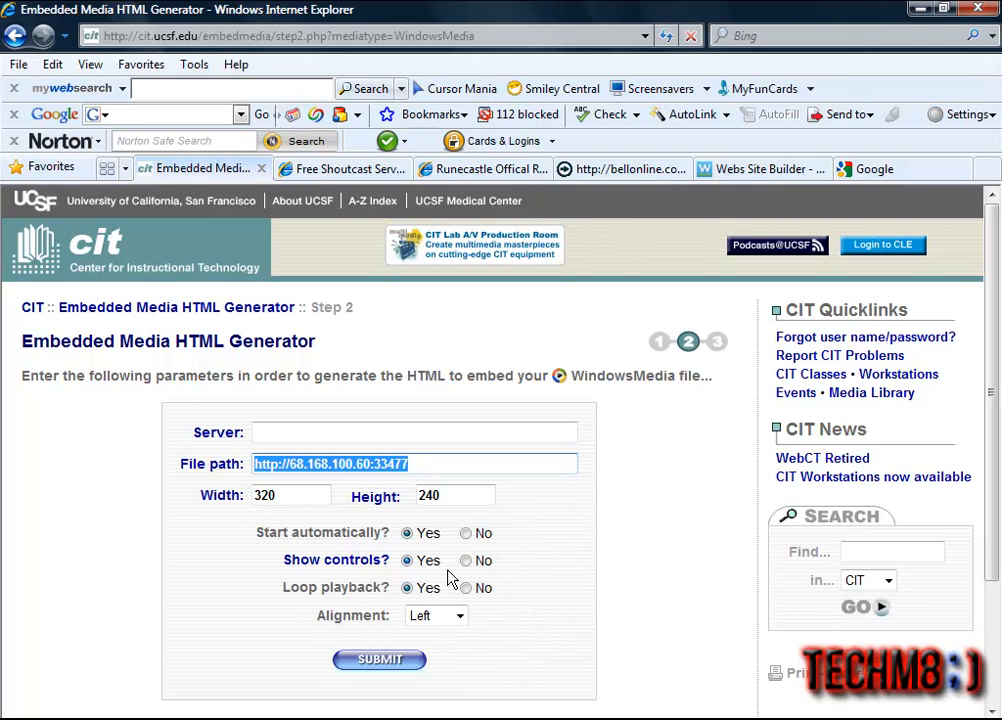
mouse_move(448, 581)
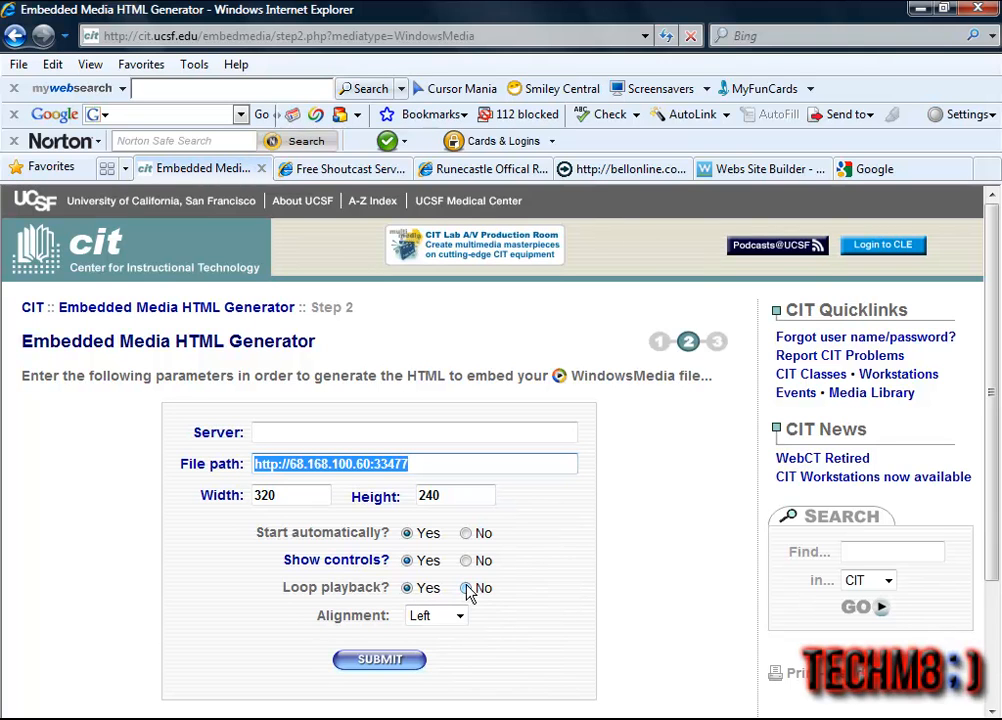
left_click(467, 588)
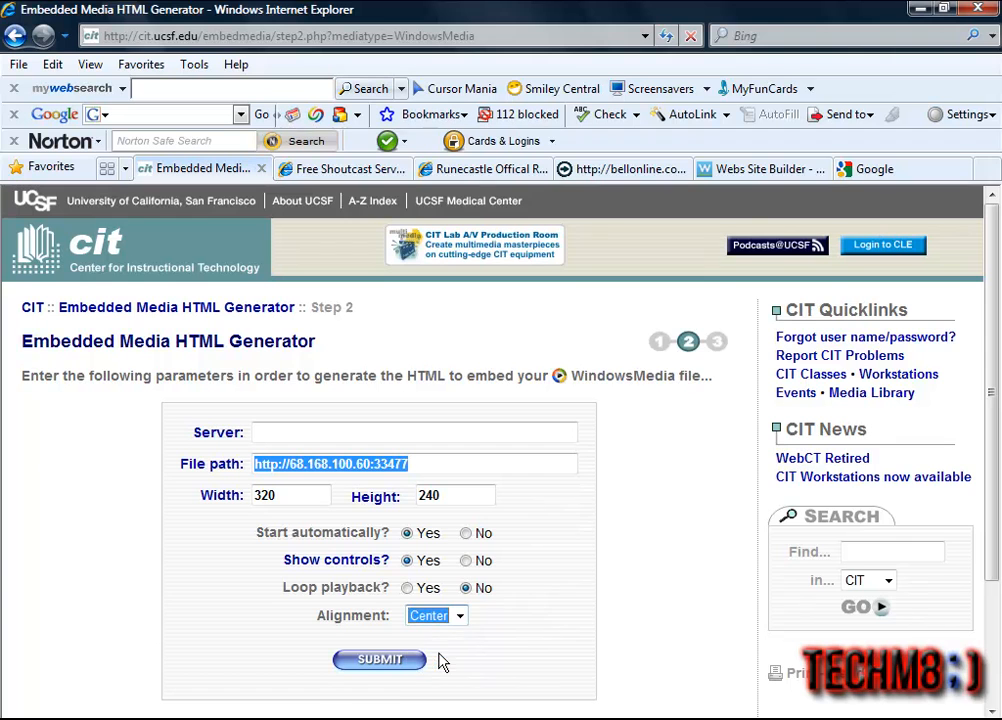
- Submit the Windows Media form and scroll through the generated embed HTML
left_click(379, 659)
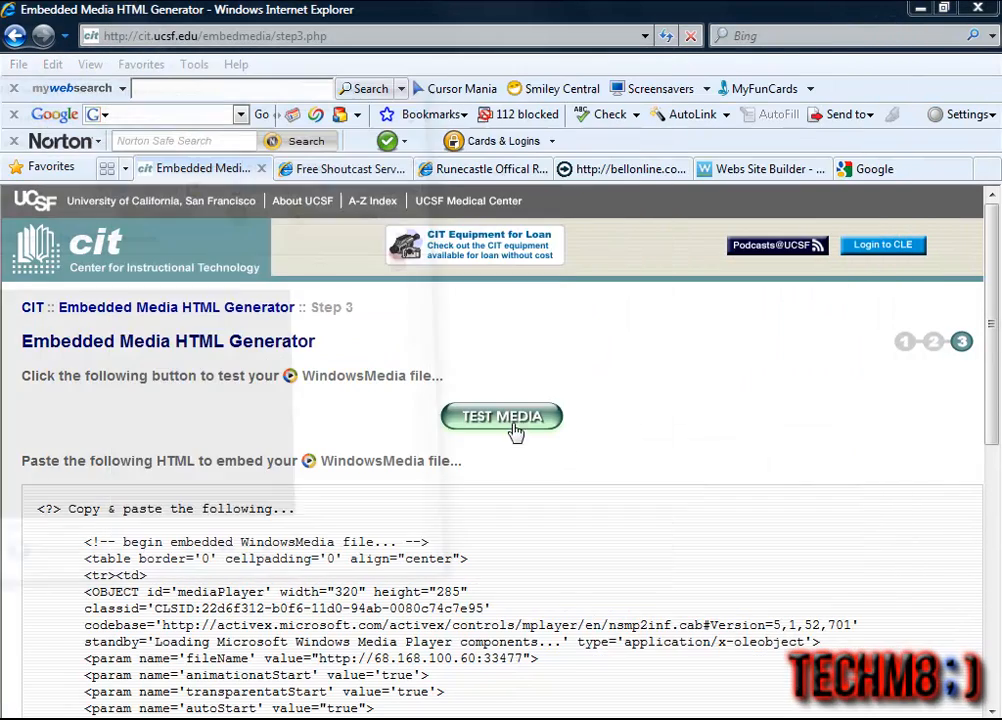
scroll("down", 3)
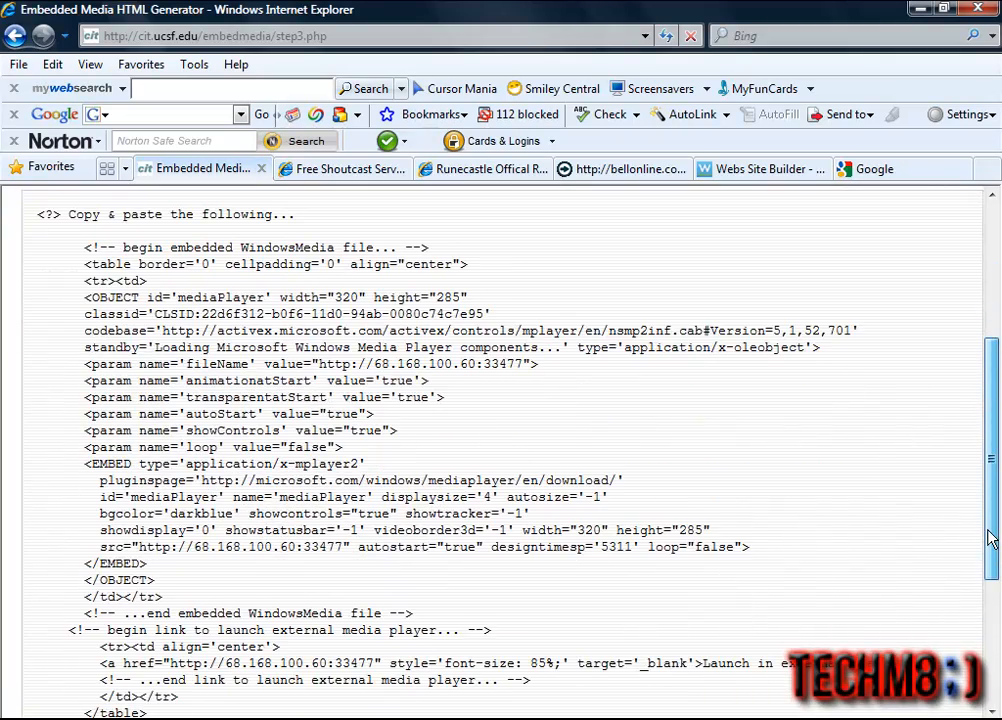
scroll("down", 3)
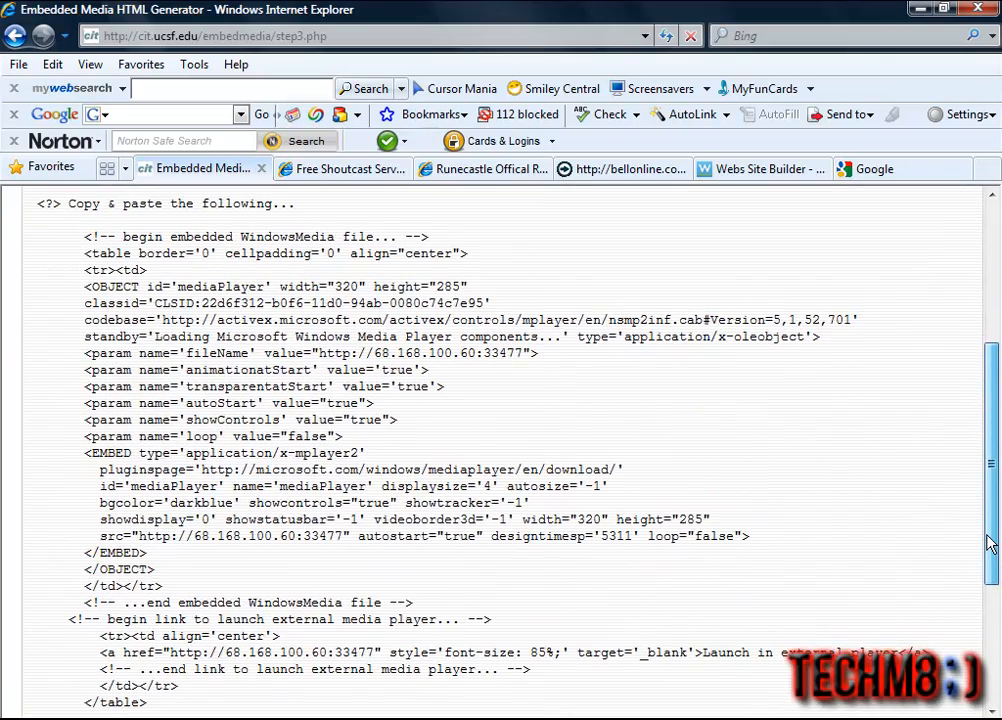